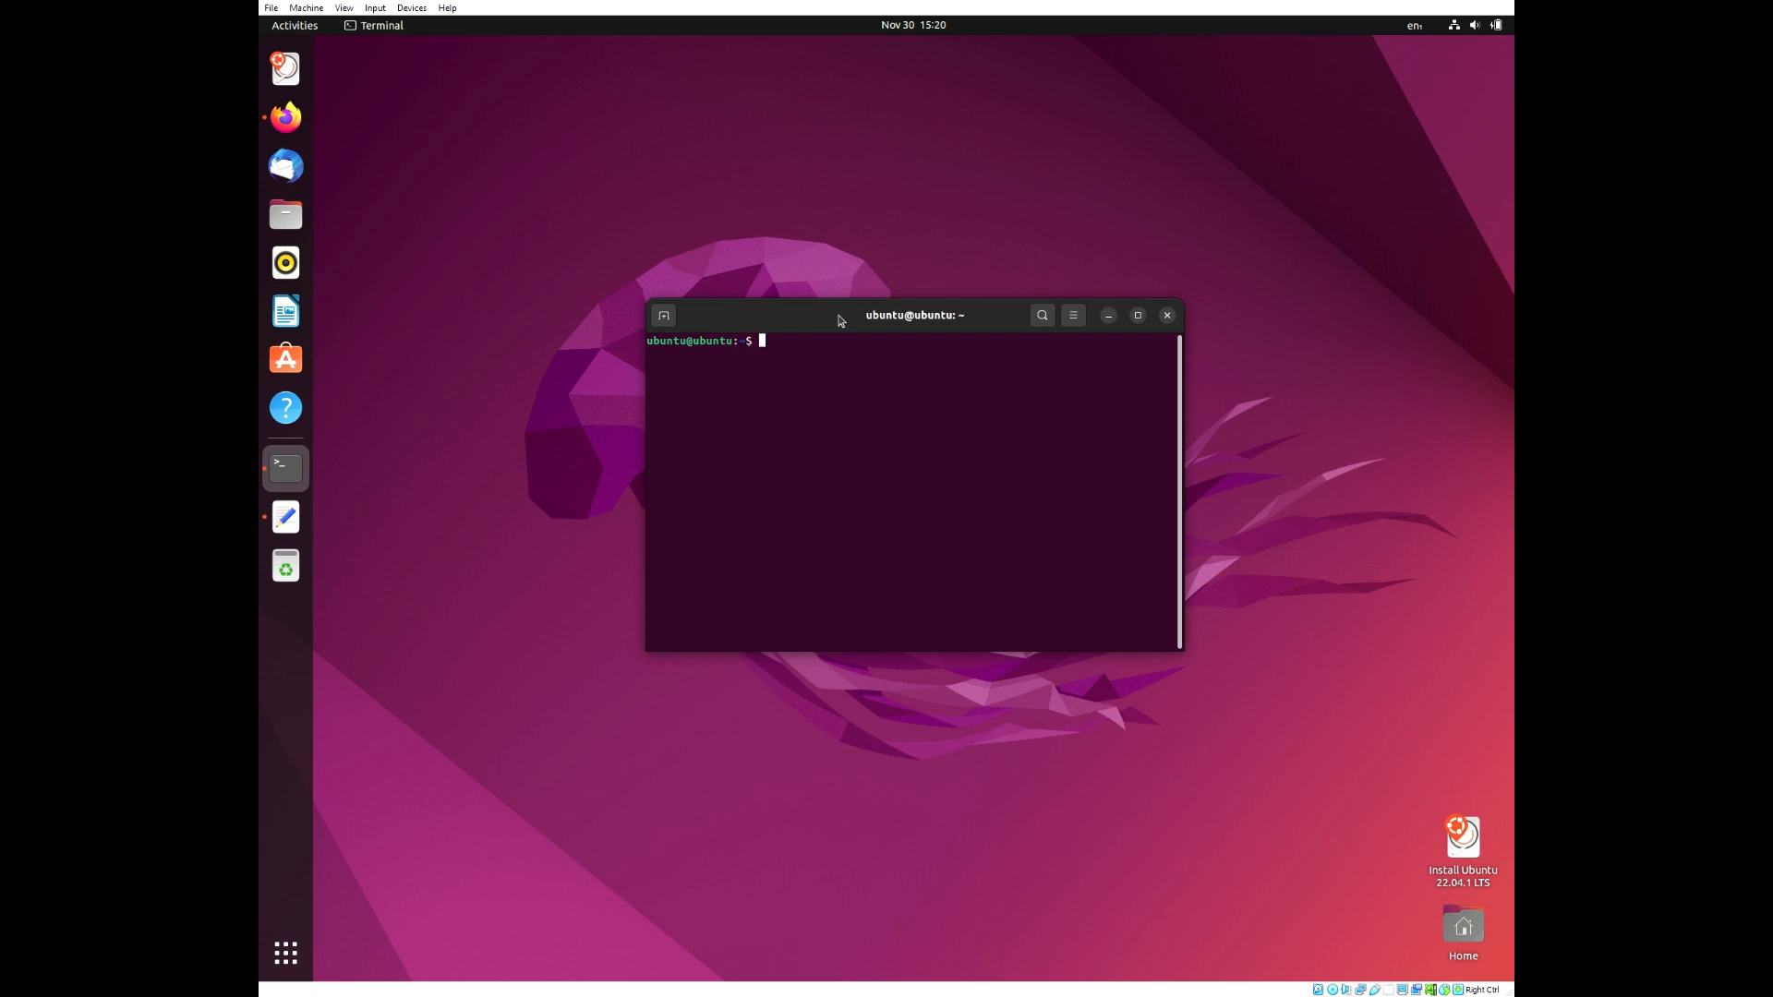
Run 'sudo apt-get install -y curl openssh-server ca-certificates' to confirm the prerequisites are present
{"action": "type", "text": "sudo apt-"}
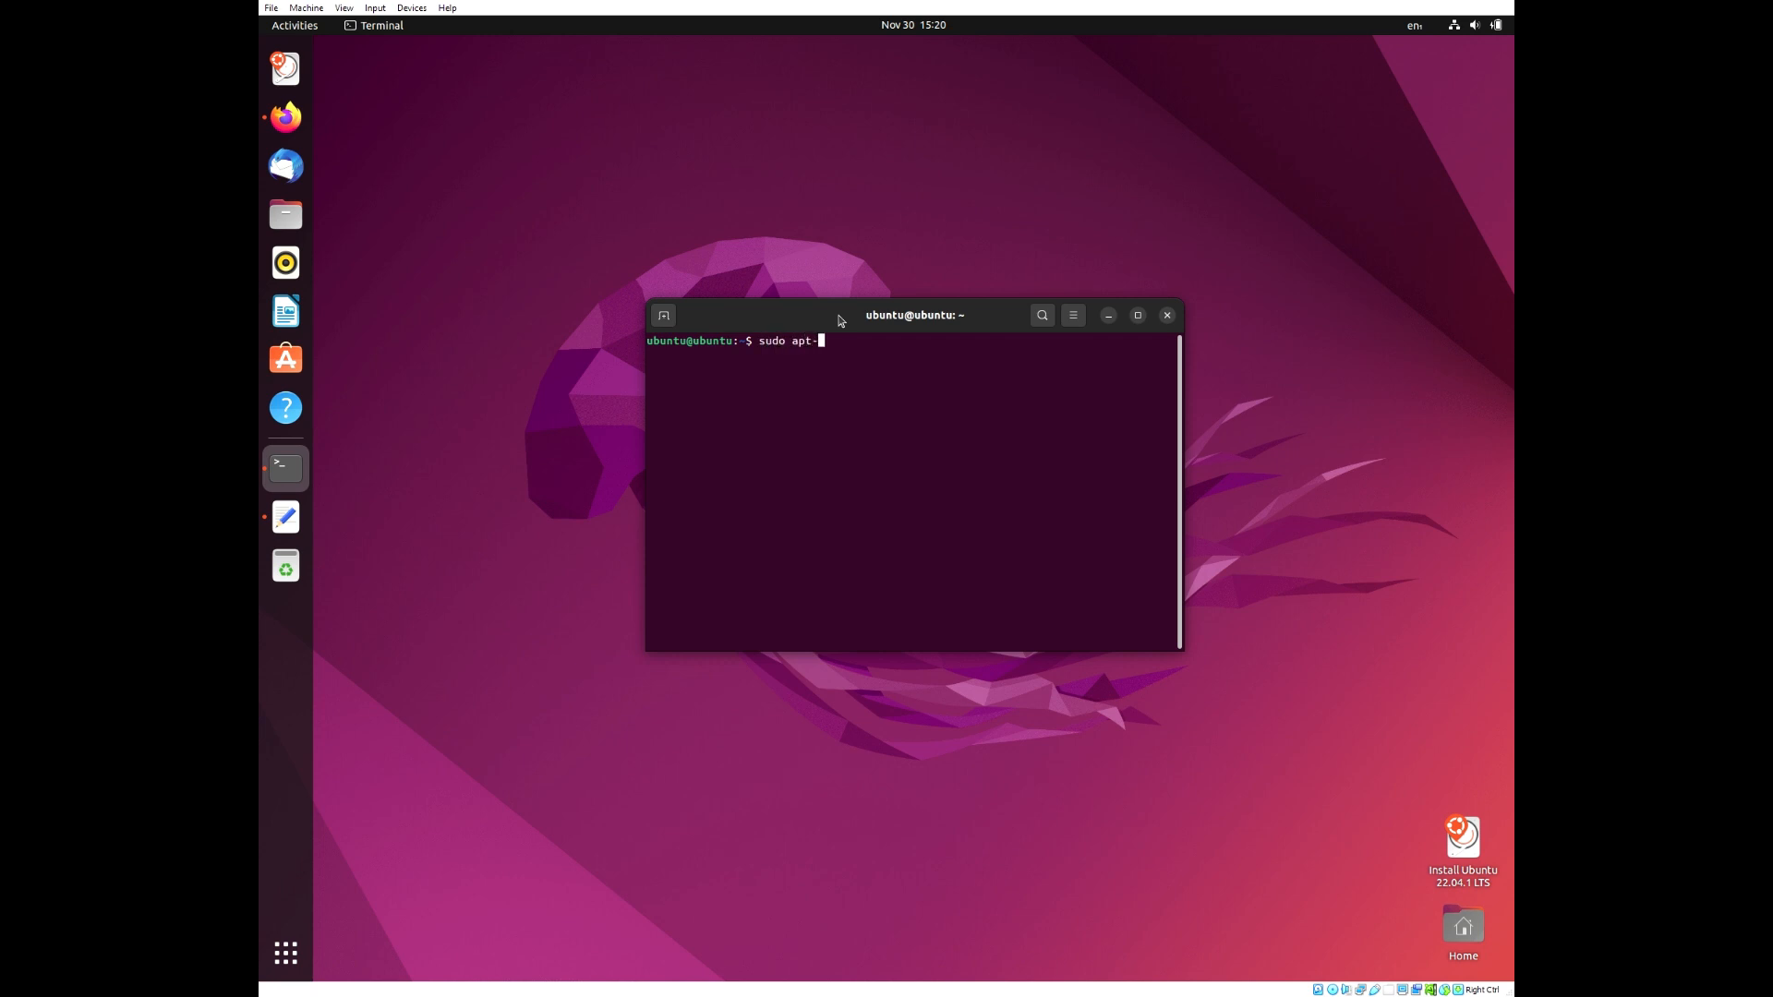
{"action": "type", "text": "get install"}
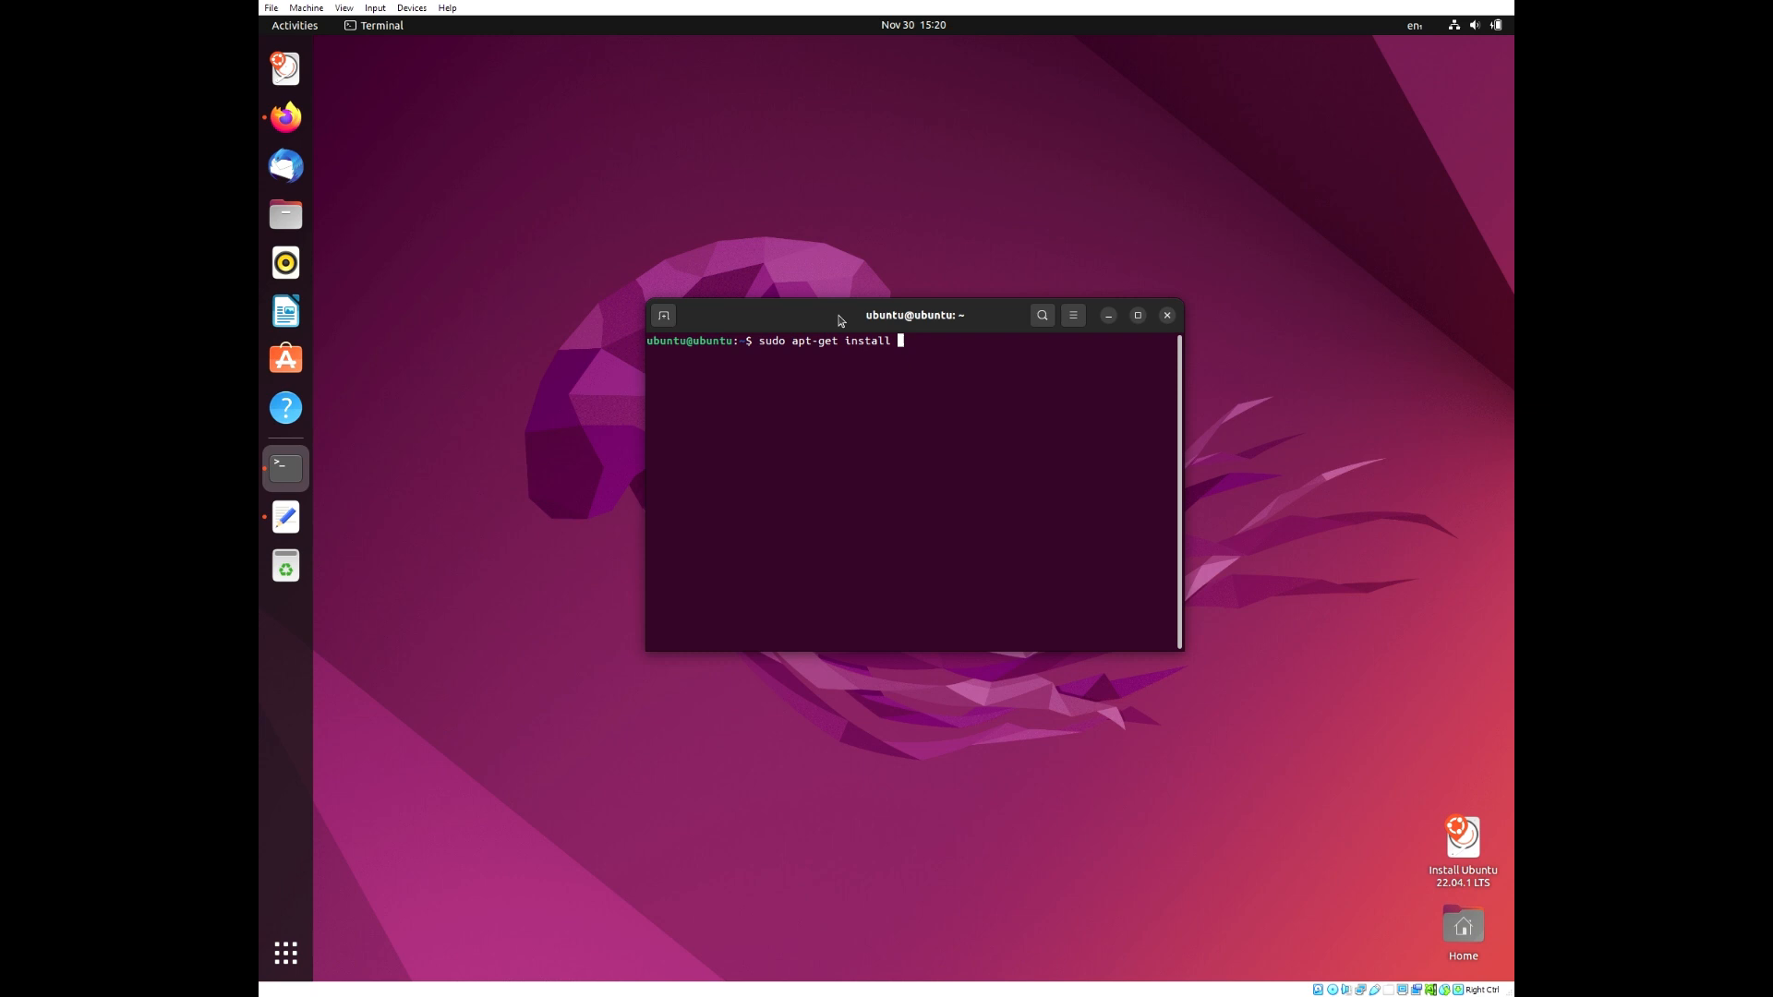
{"action": "type", "text": "-y"}
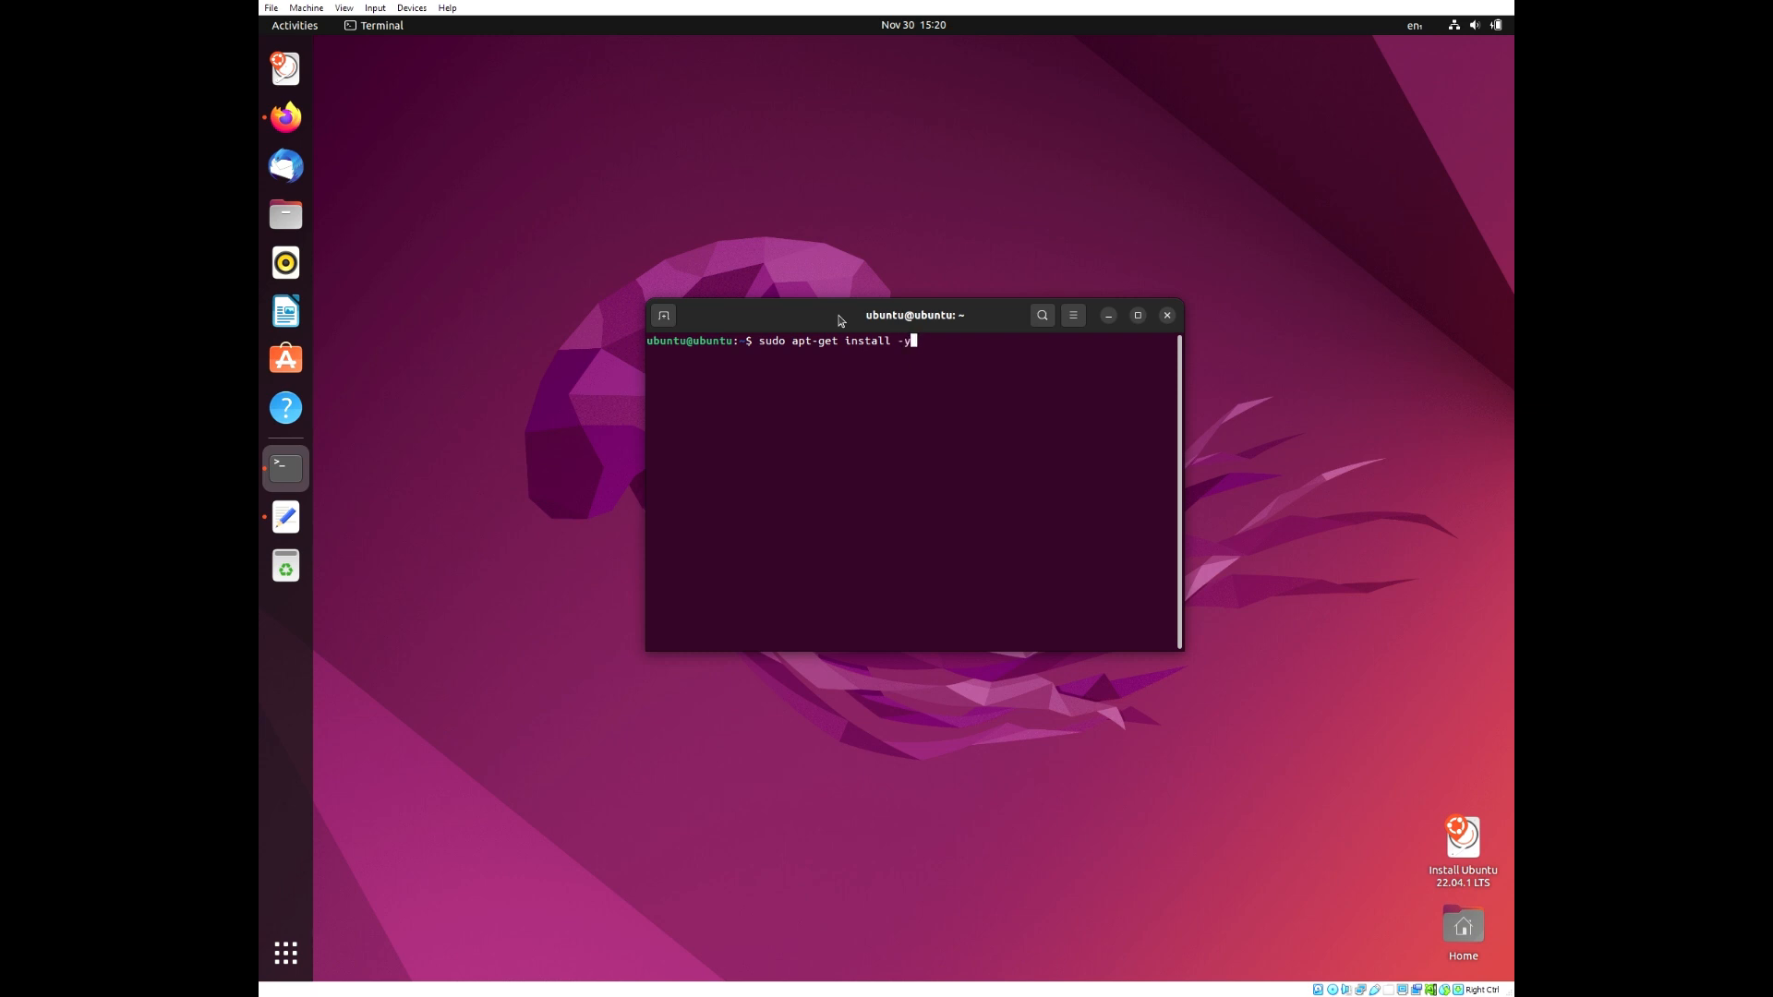
{"action": "type", "text": "curl"}
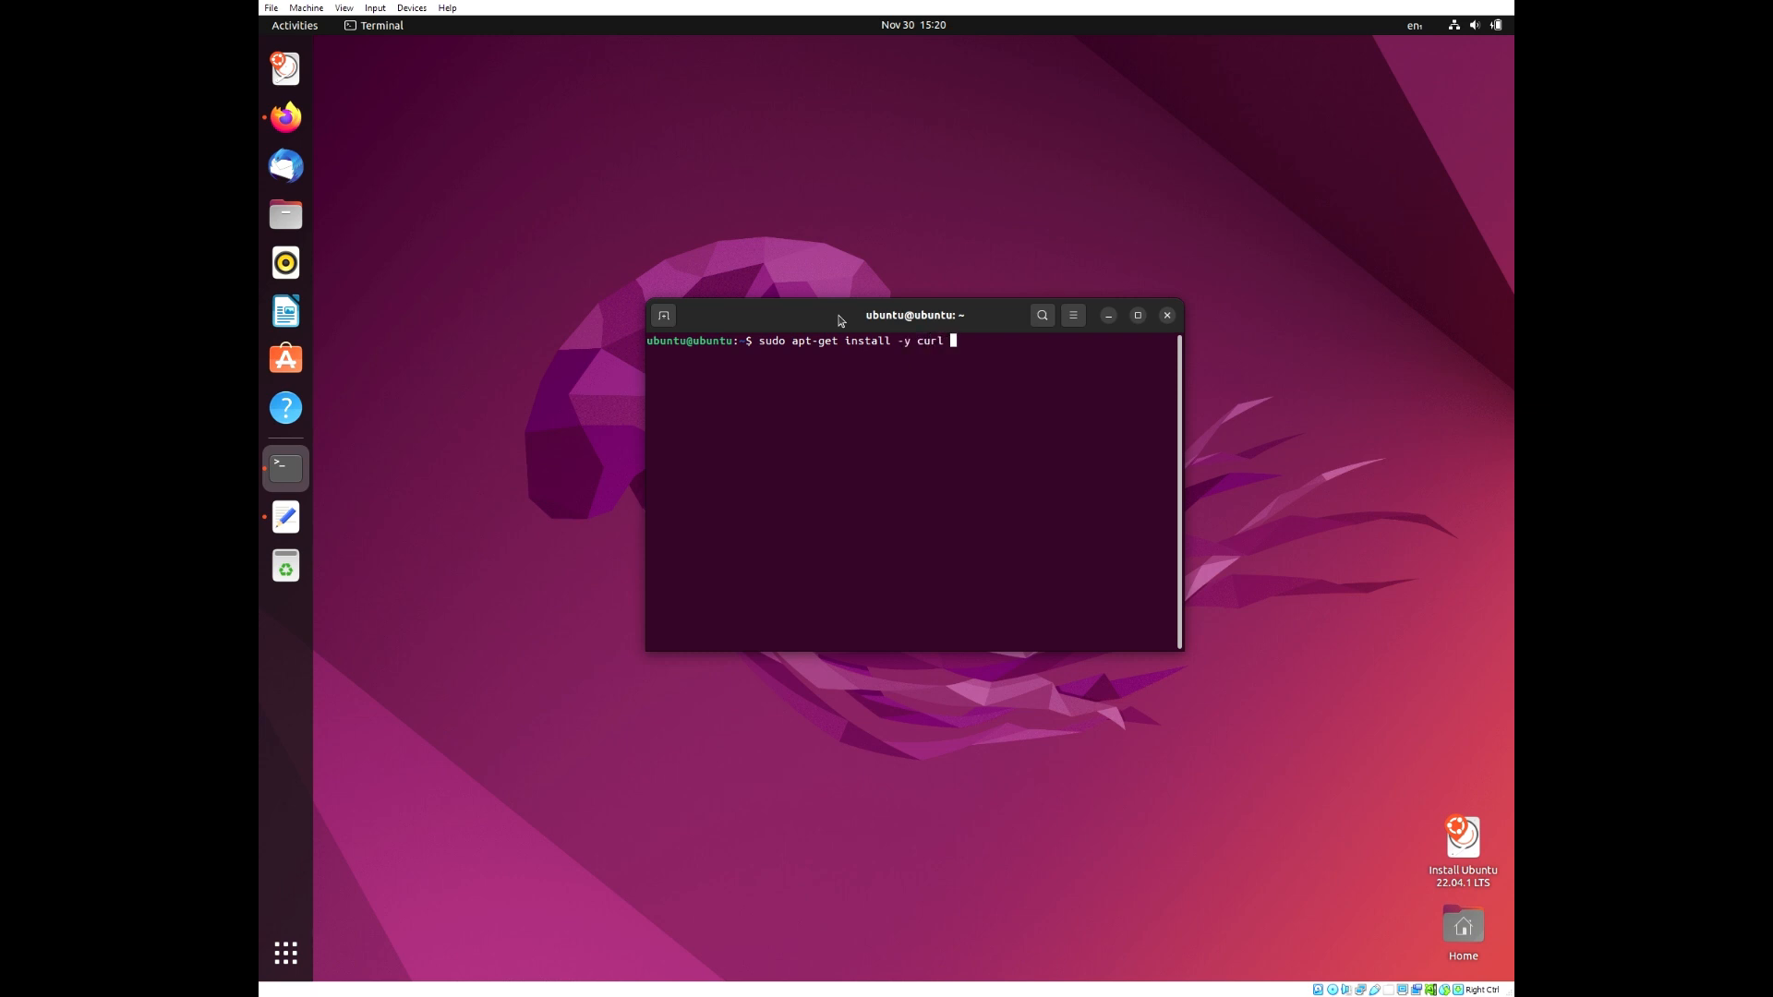
{"action": "type", "text": "openssh"}
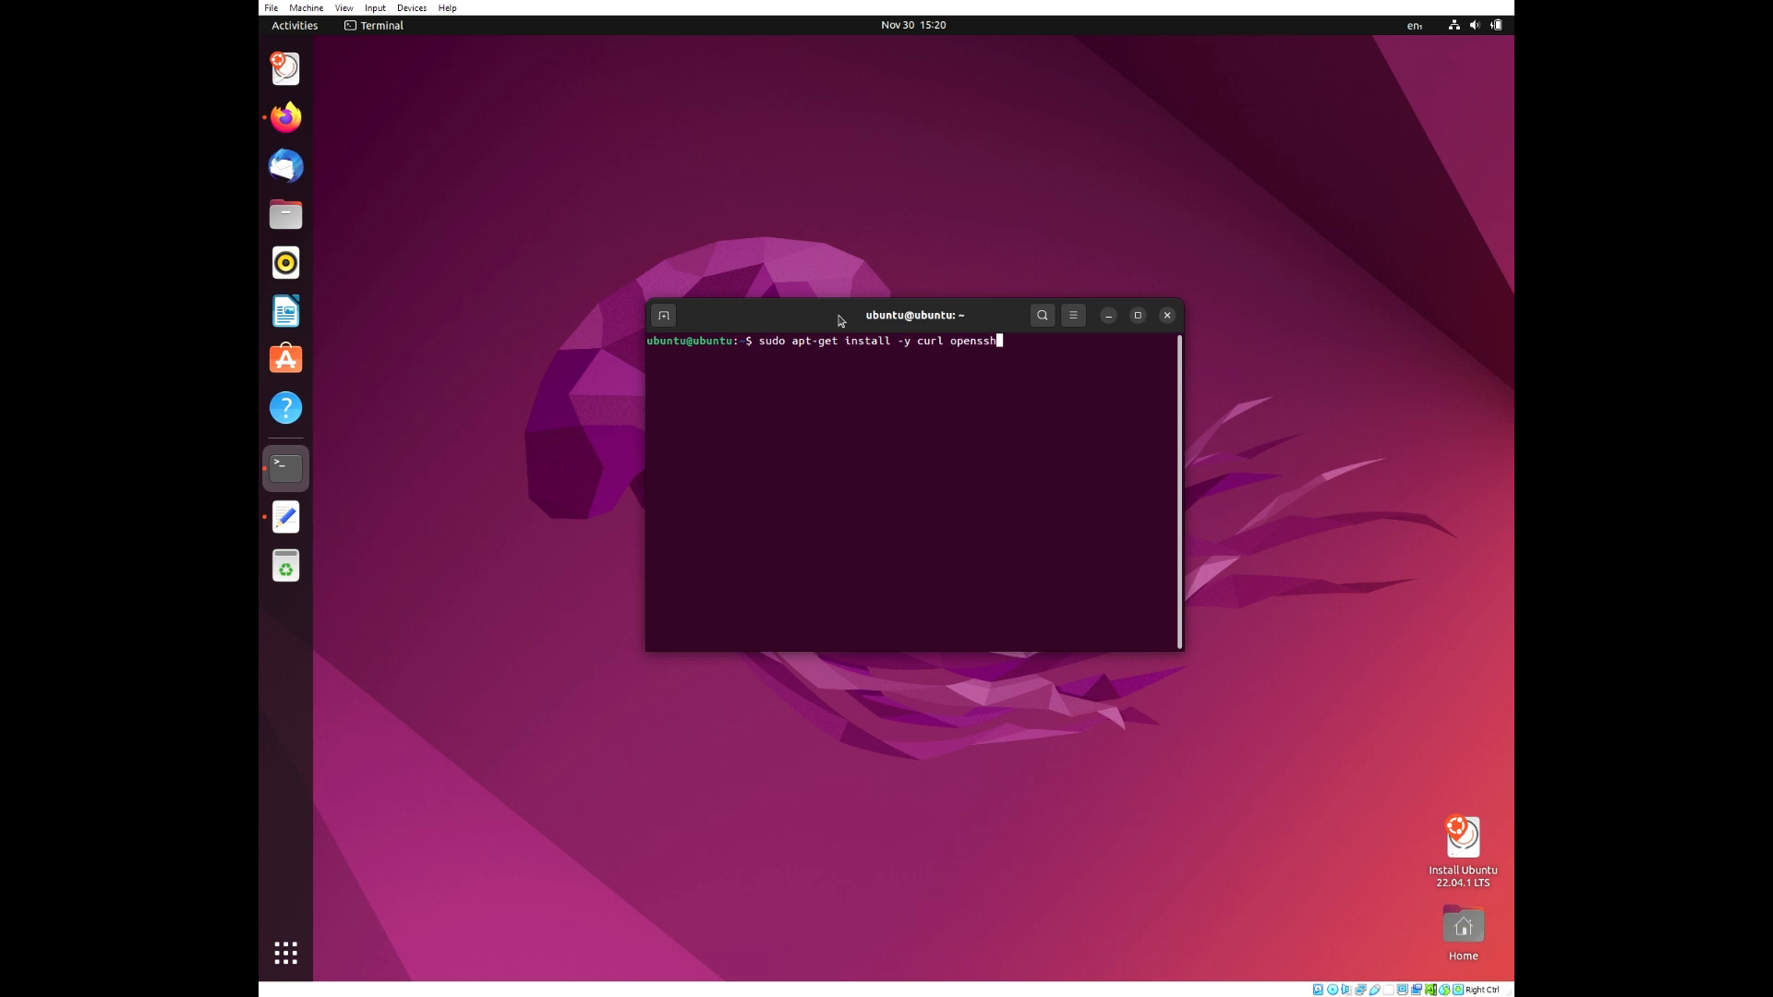
{"action": "type", "text": "-serve"}
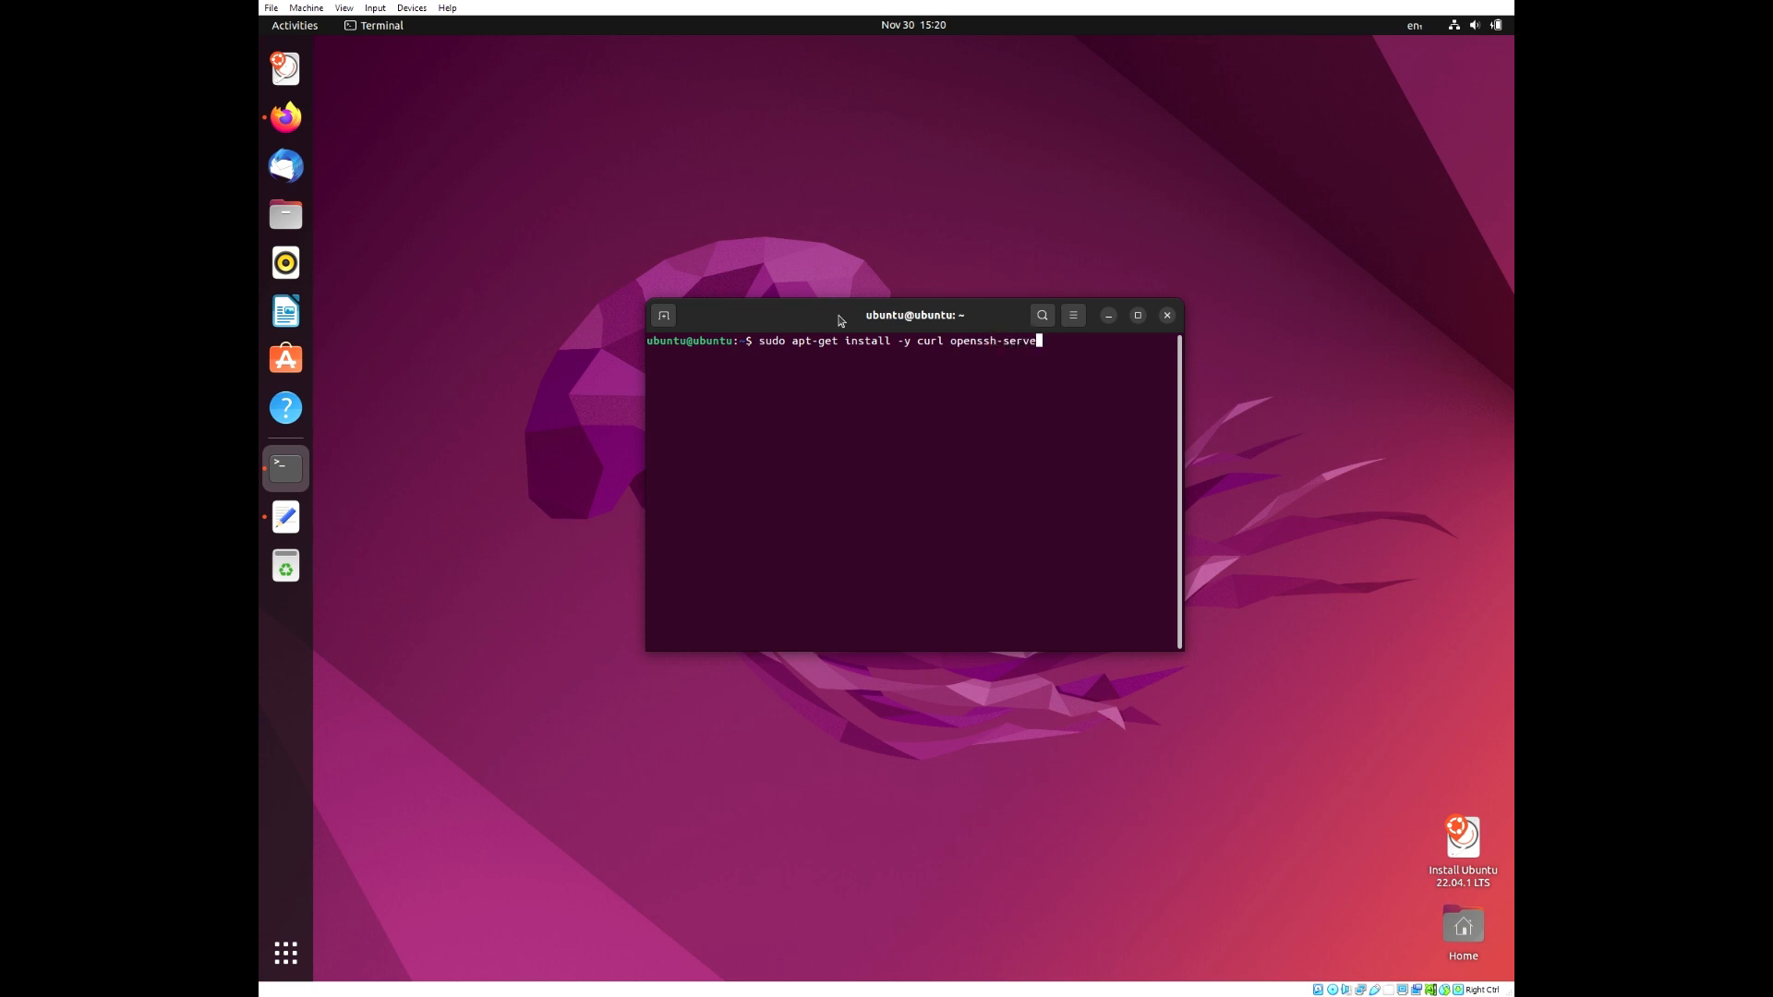
{"action": "type", "text": "ca-c"}
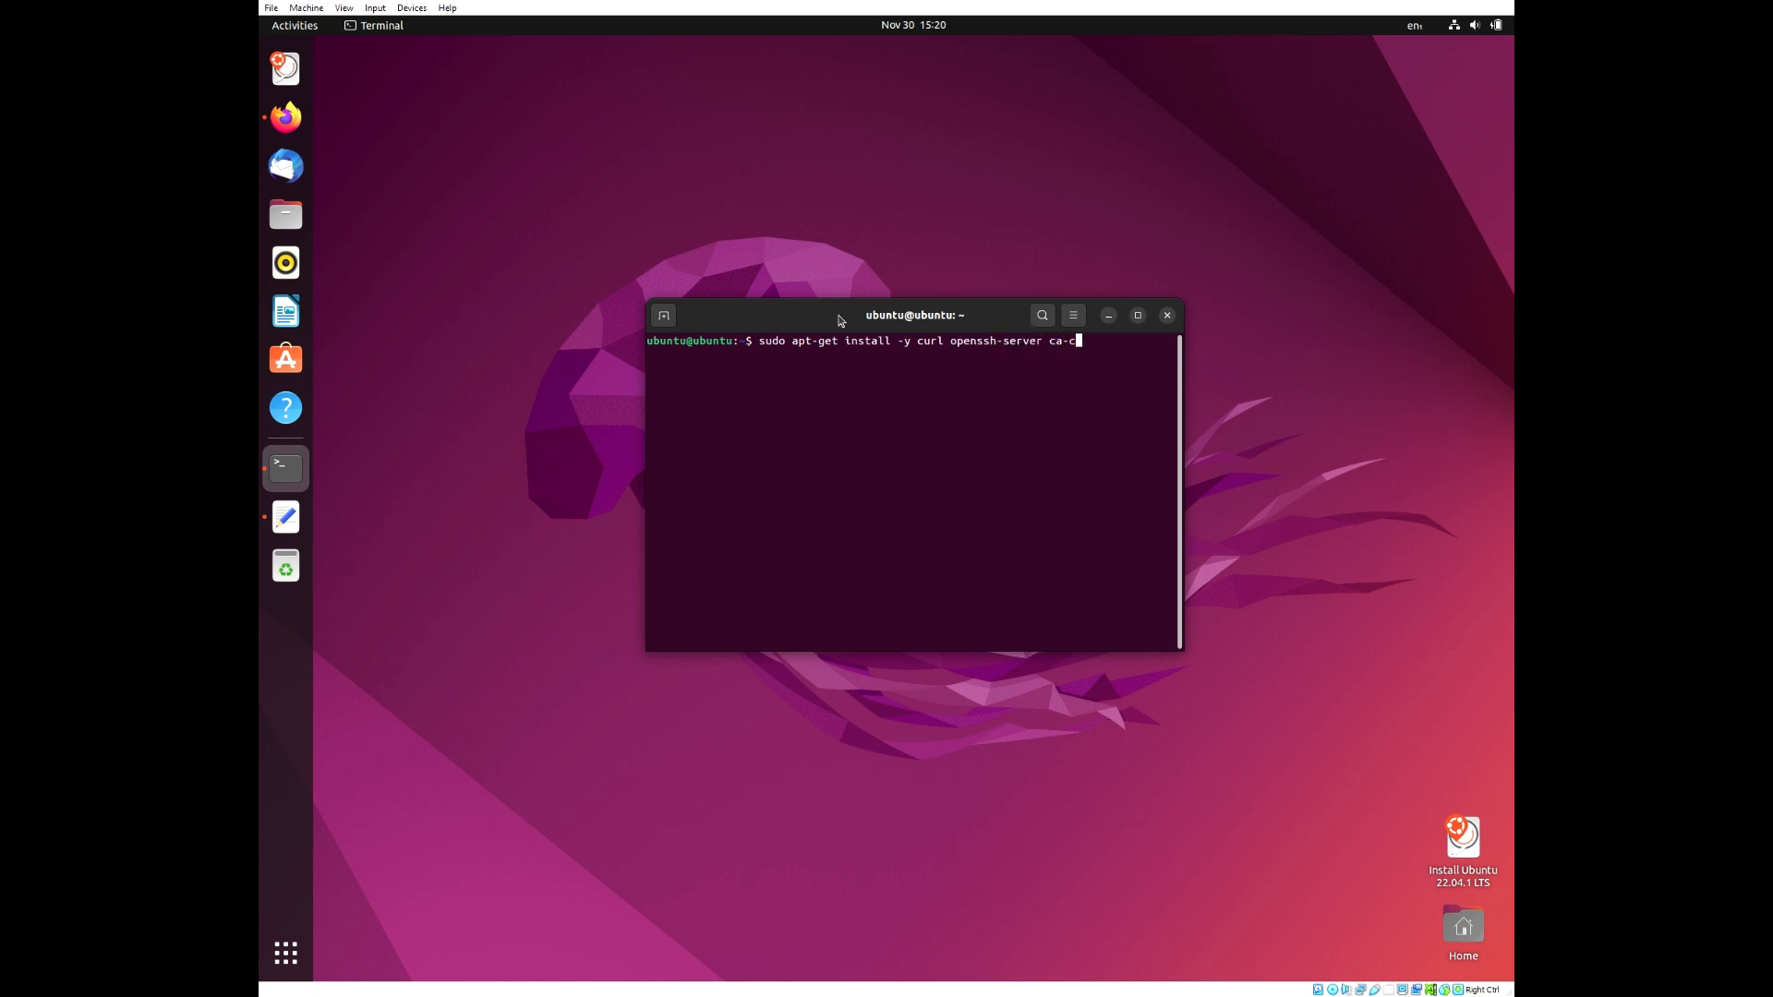
{"action": "type", "text": "ertificates"}
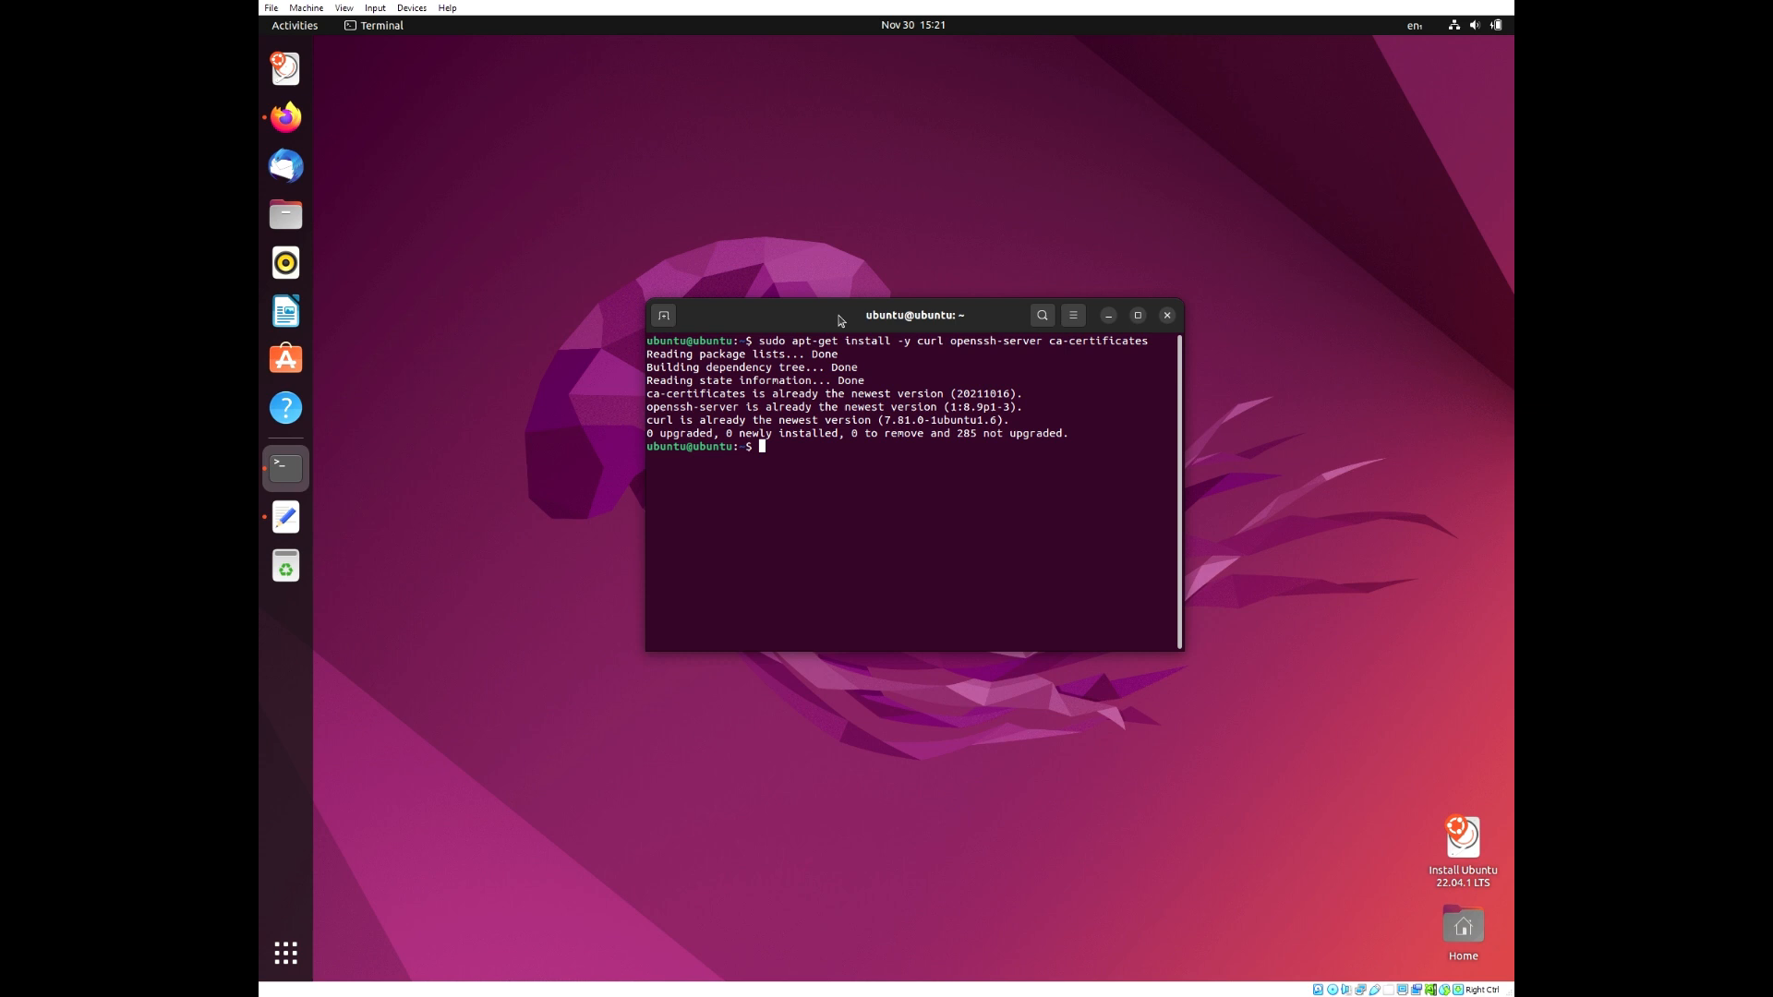
{"action": "type", "text": "sudo apt-get instal"}
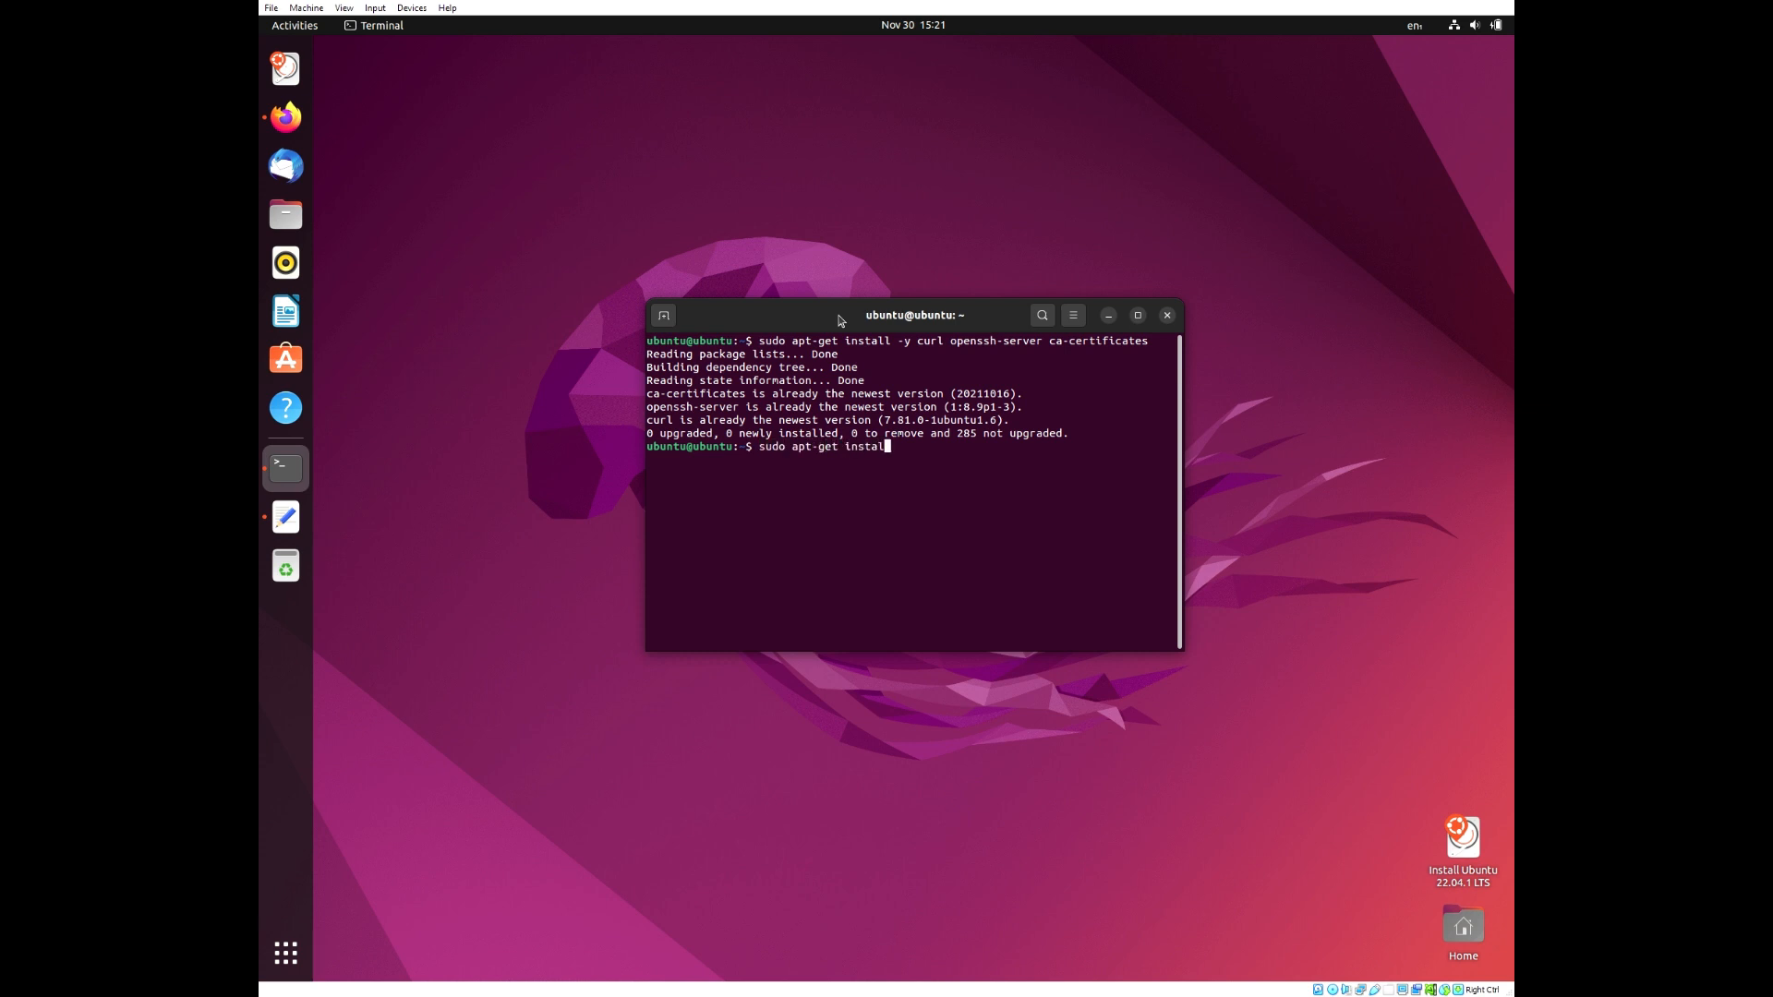
{"action": "type", "text": "-y post"}
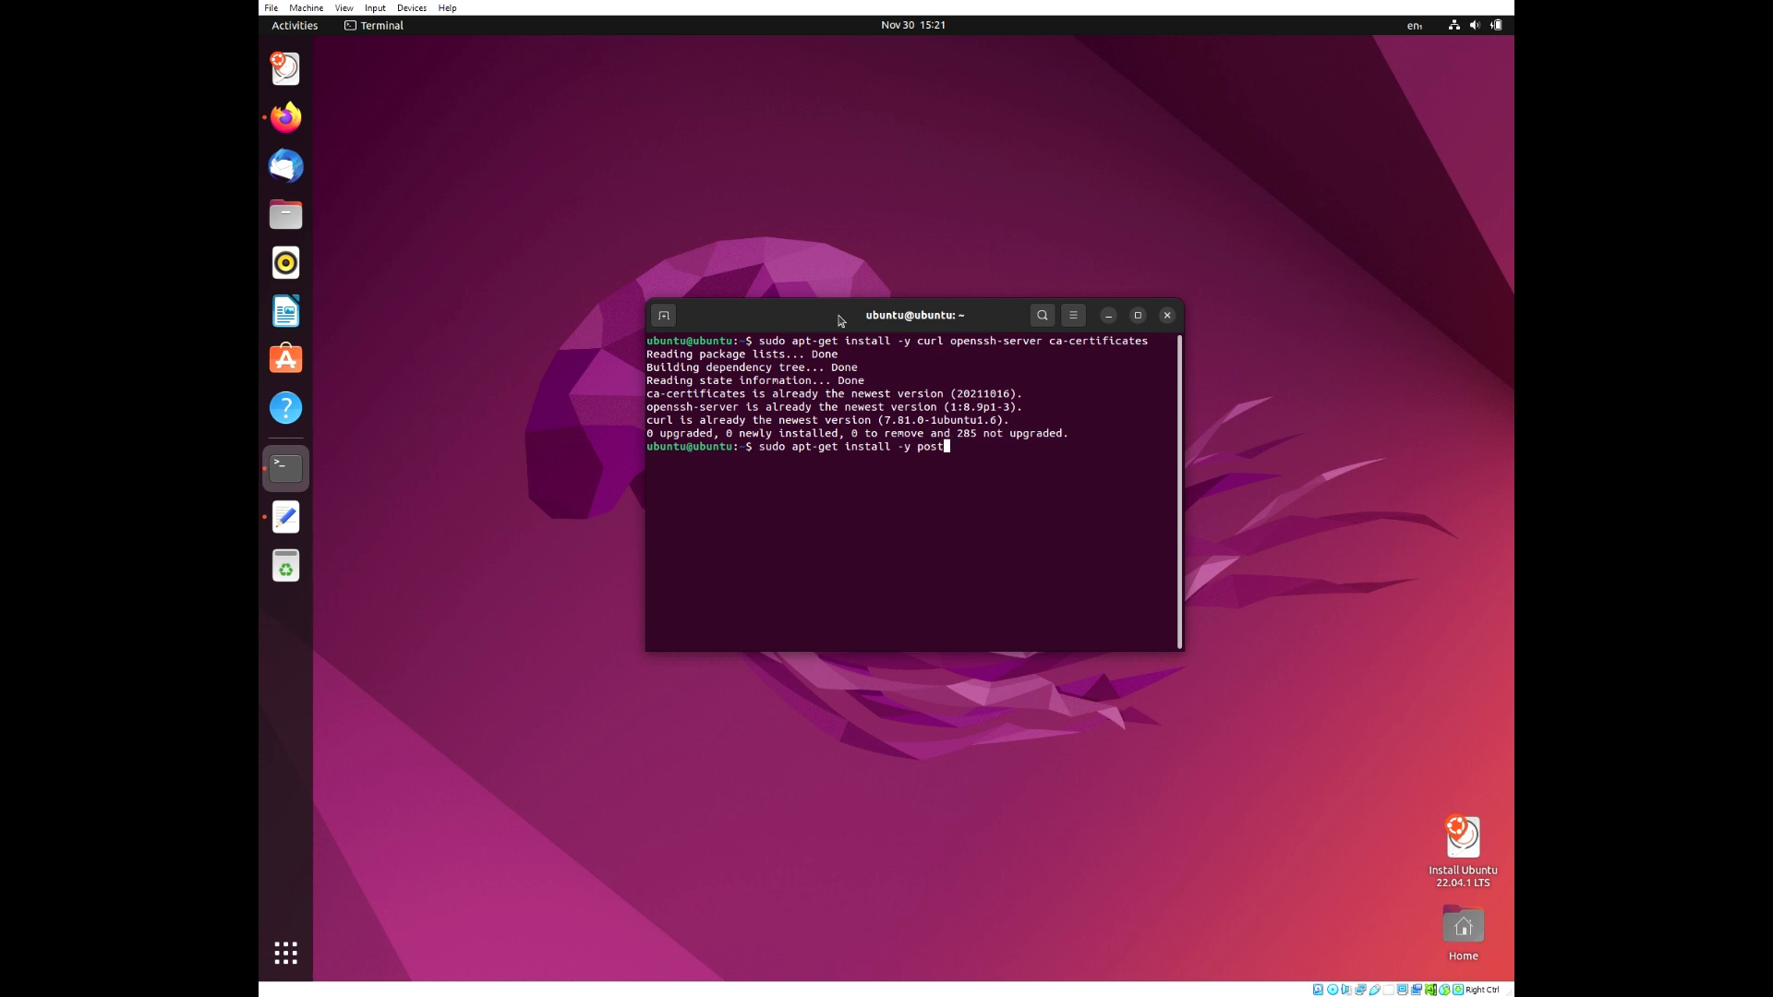
{"action": "key", "text": "BackSpace"}
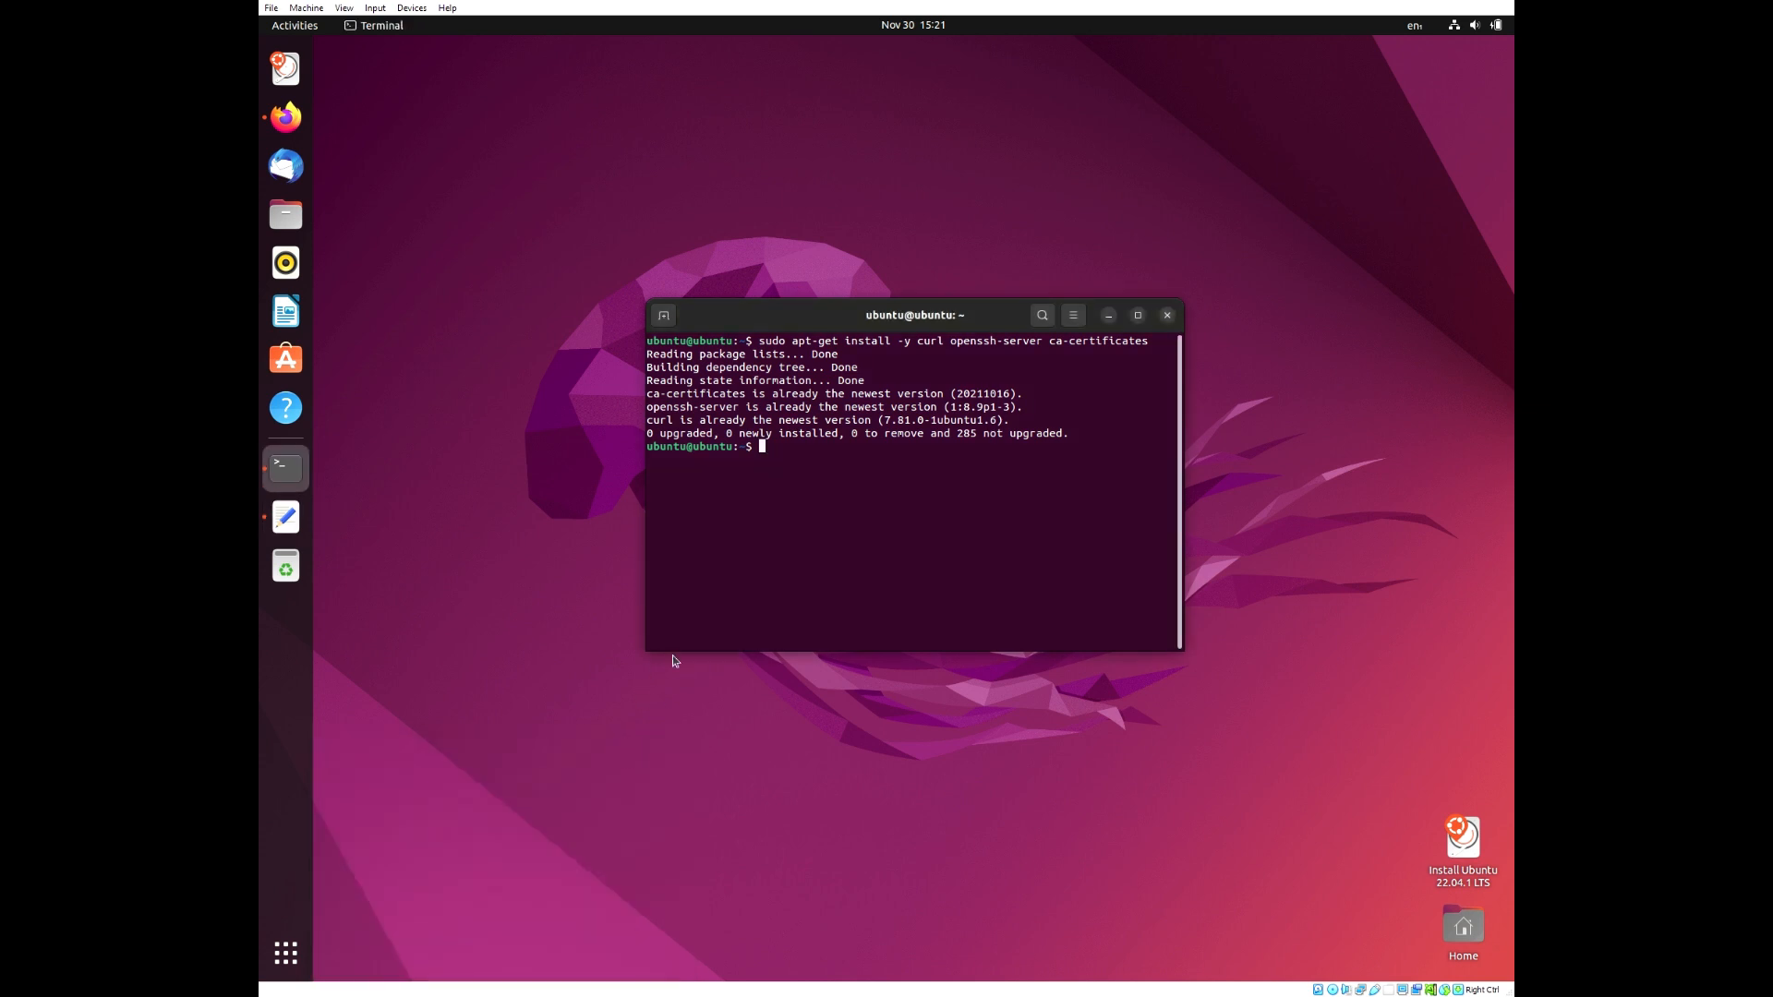
Run the GitLab CE script.deb.sh repository setup via curl, then install gitlab-ce with apt
{"action": "type", "text": "curl -sS https://packages.gitlab.com/install/repositories/gitlab/gitlab-ce/script.deb.sh | sudo bash"}
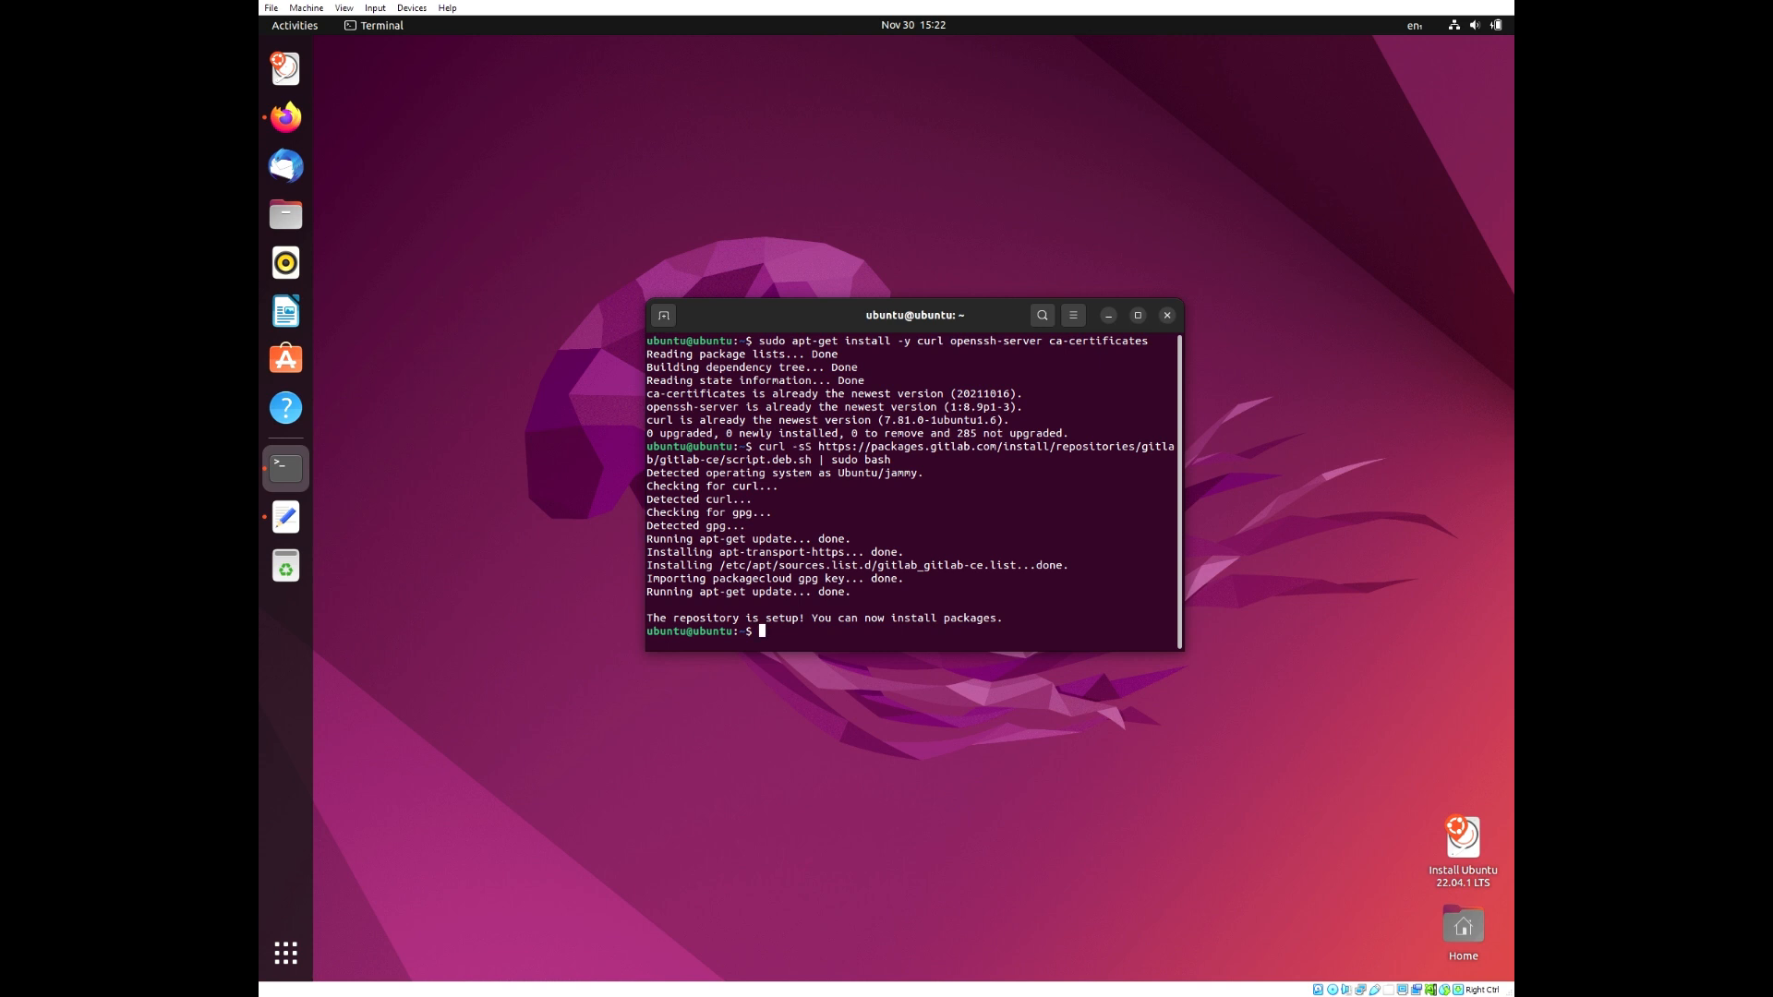
{"action": "type", "text": "sudo apt-get install"}
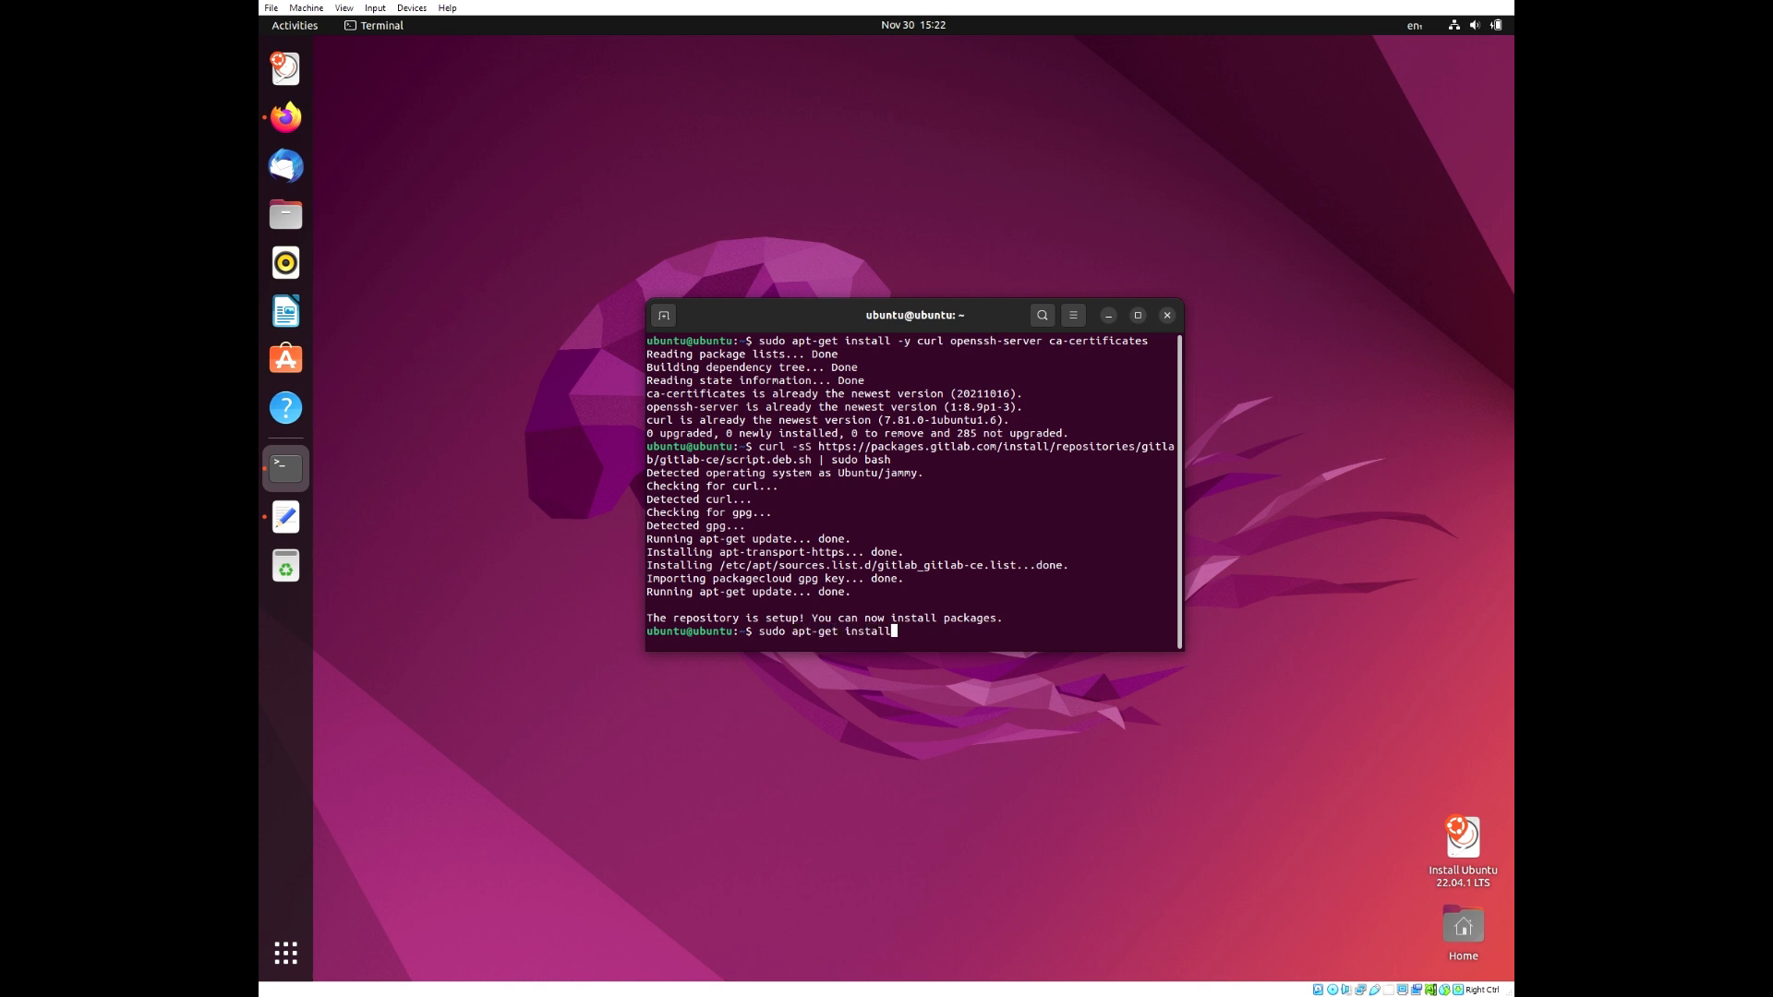
{"action": "type", "text": "gitlab-ce"}
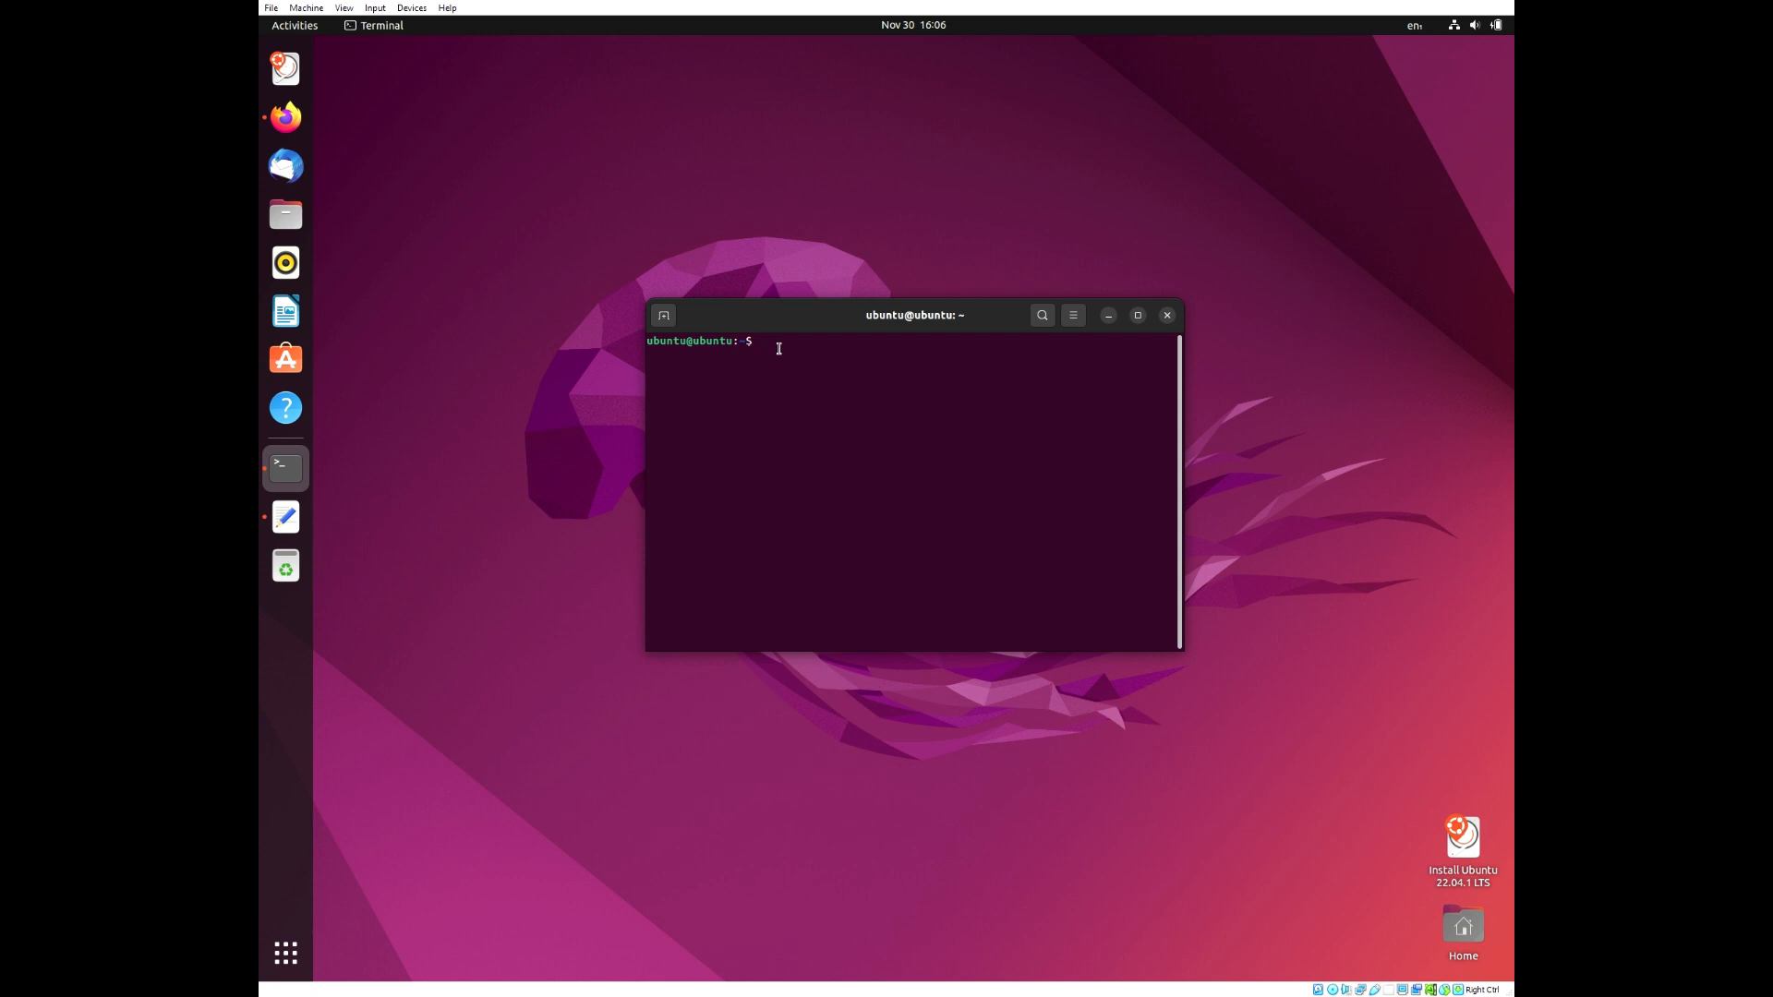
Edit the external_url line in /etc/gitlab/gitlab.rb with nano and save the file
{"action": "type", "text": "sudo nano /etc/gitlab/gitlab.rb"}
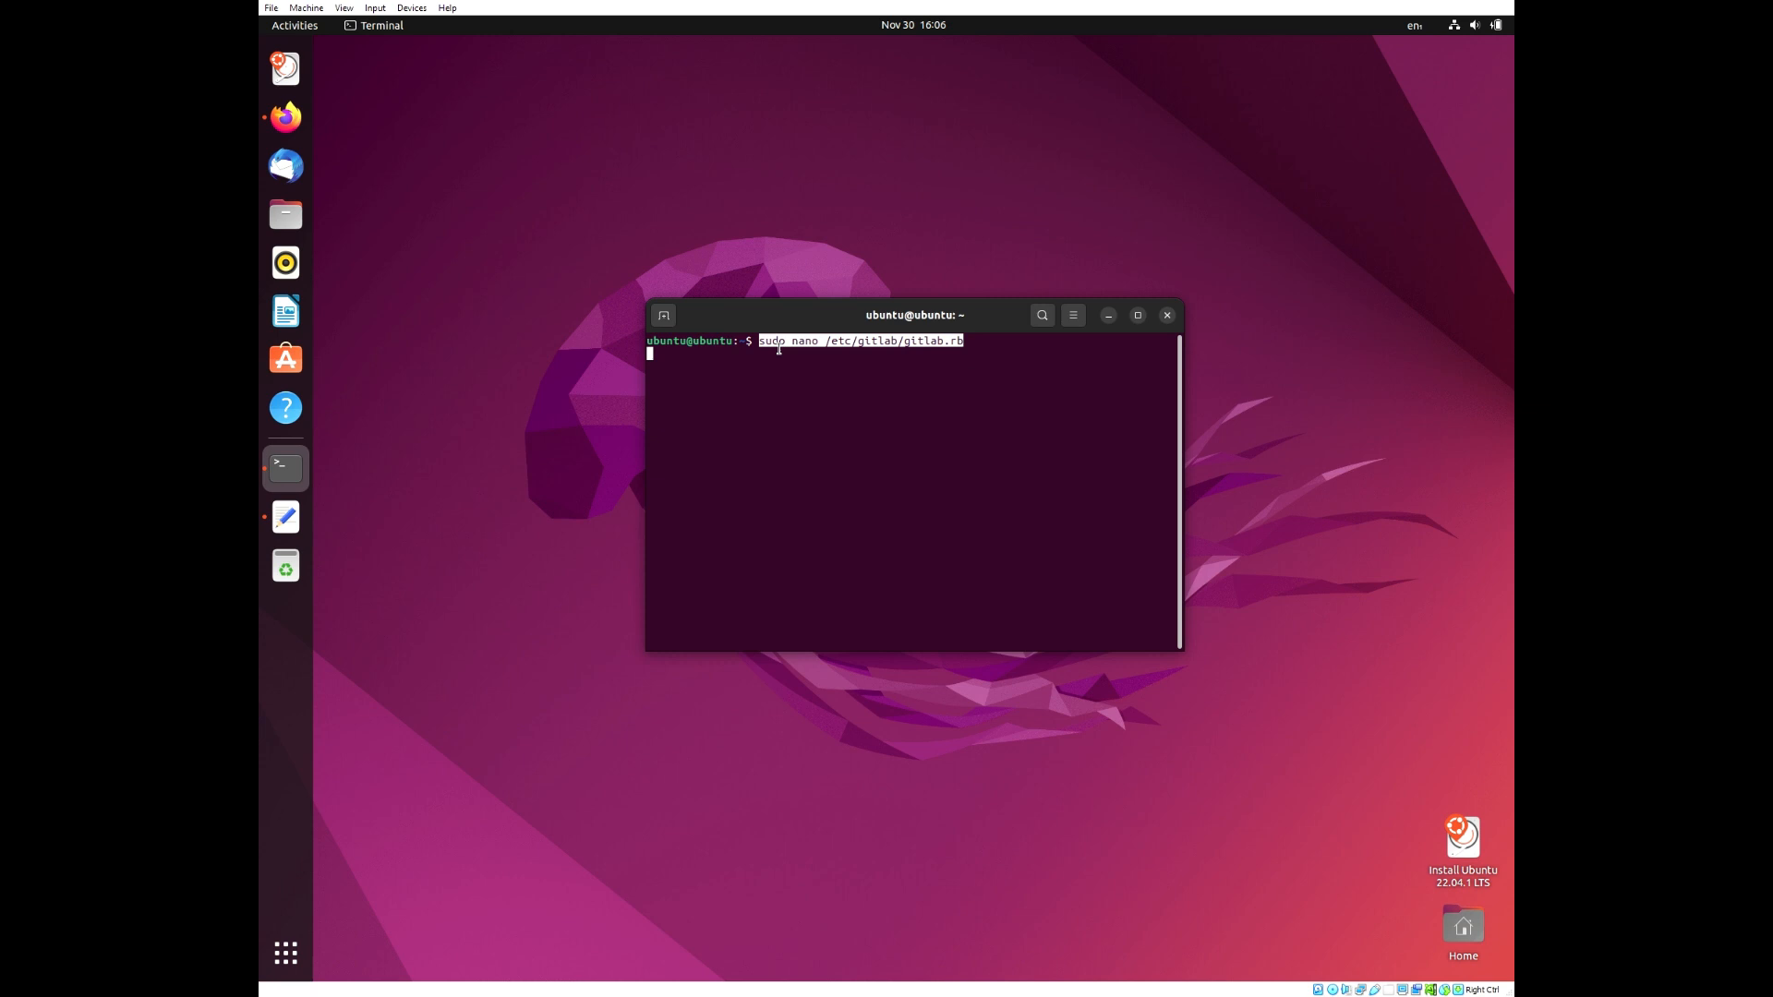
{"action": "key", "text": "Return"}
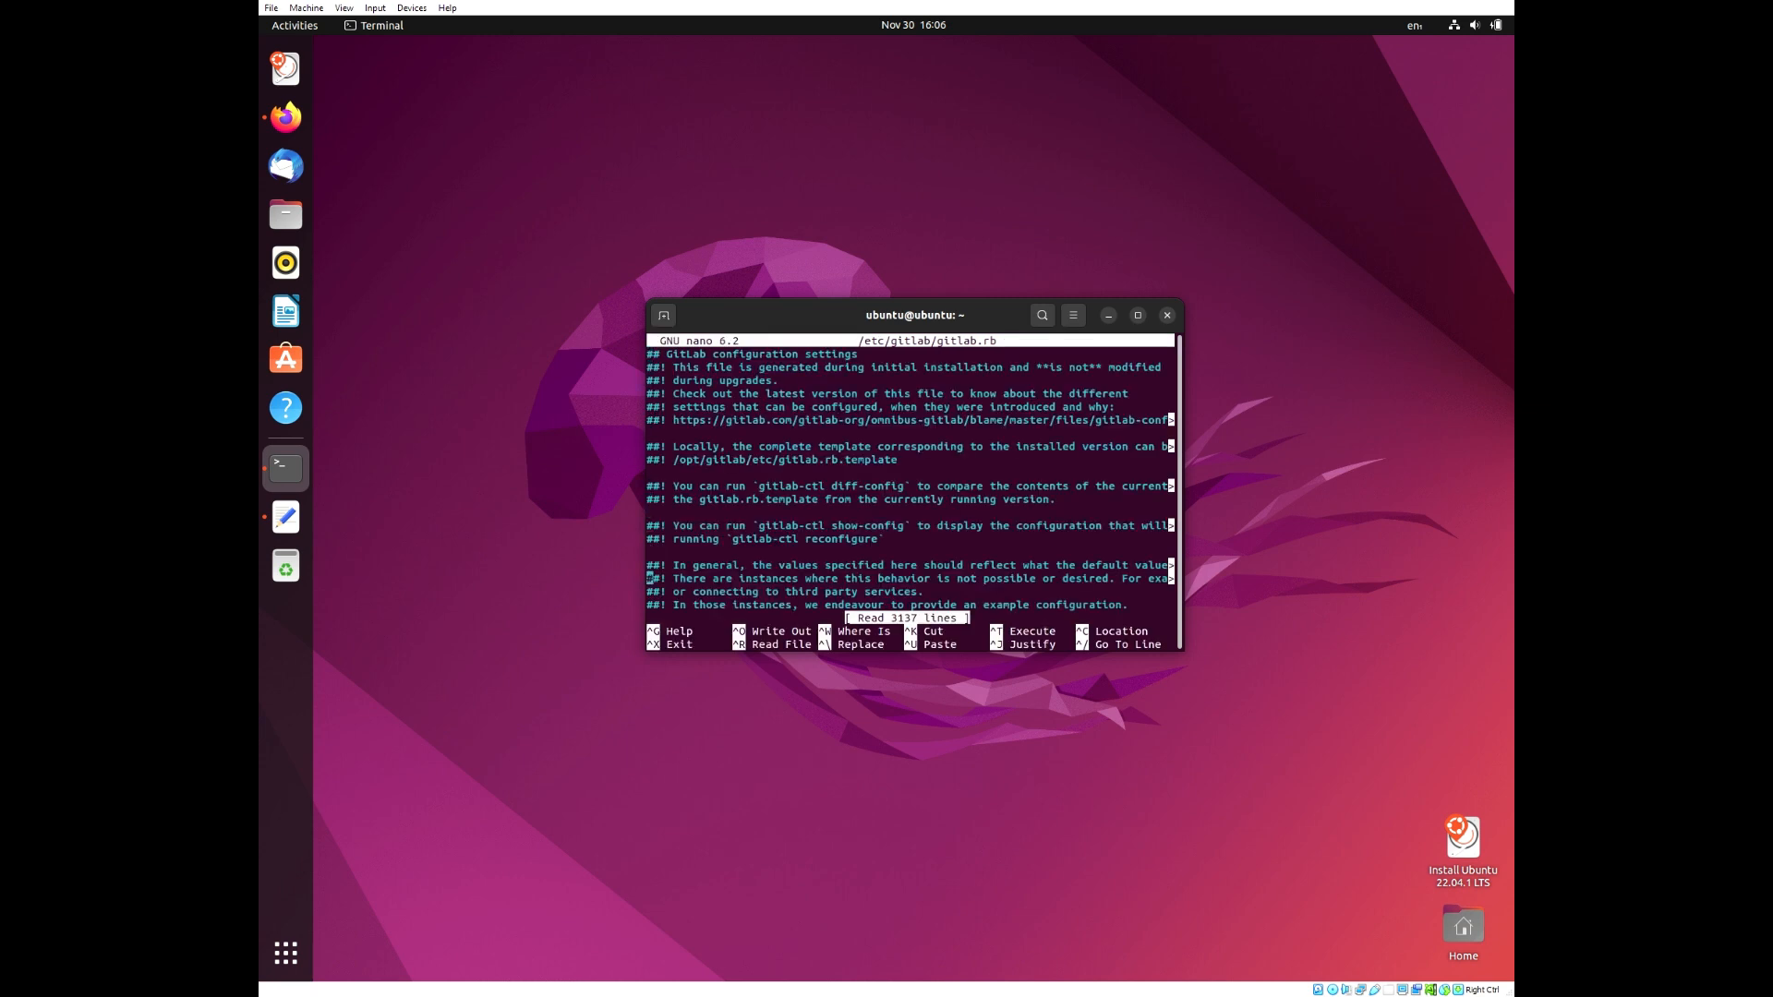
{"action": "scroll", "scroll_direction": "down", "scroll_amount": 3}
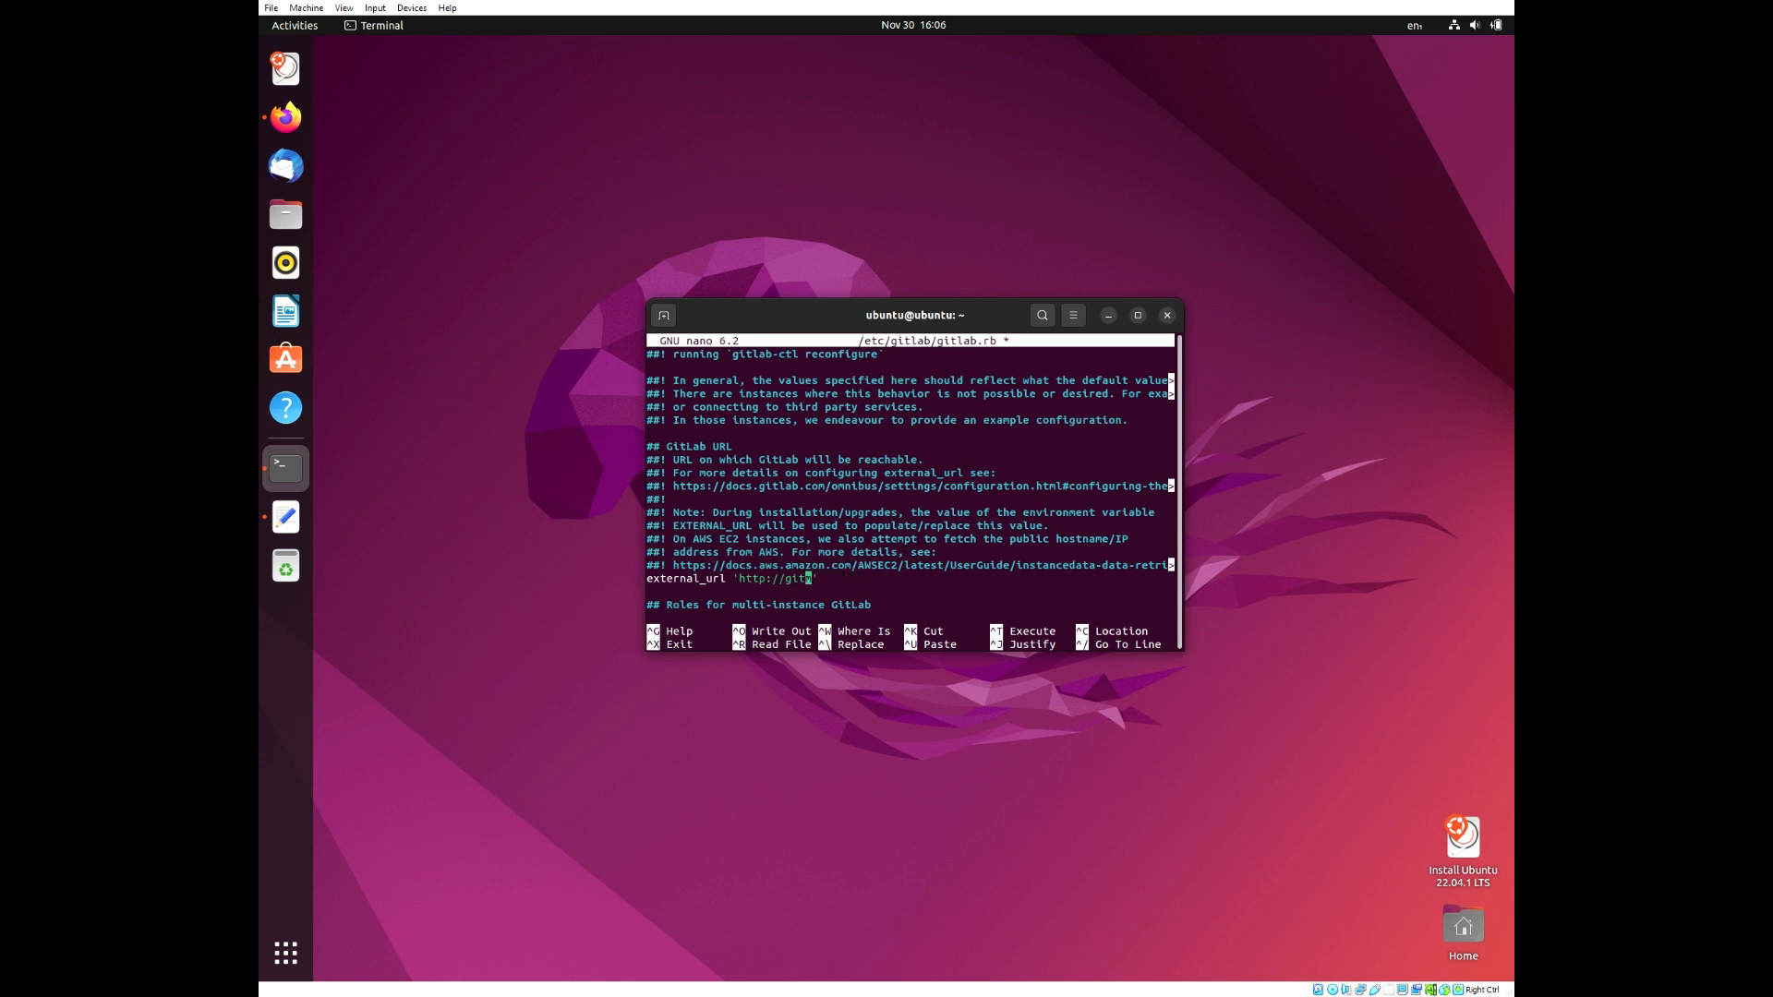
{"action": "type", "text": "12"}
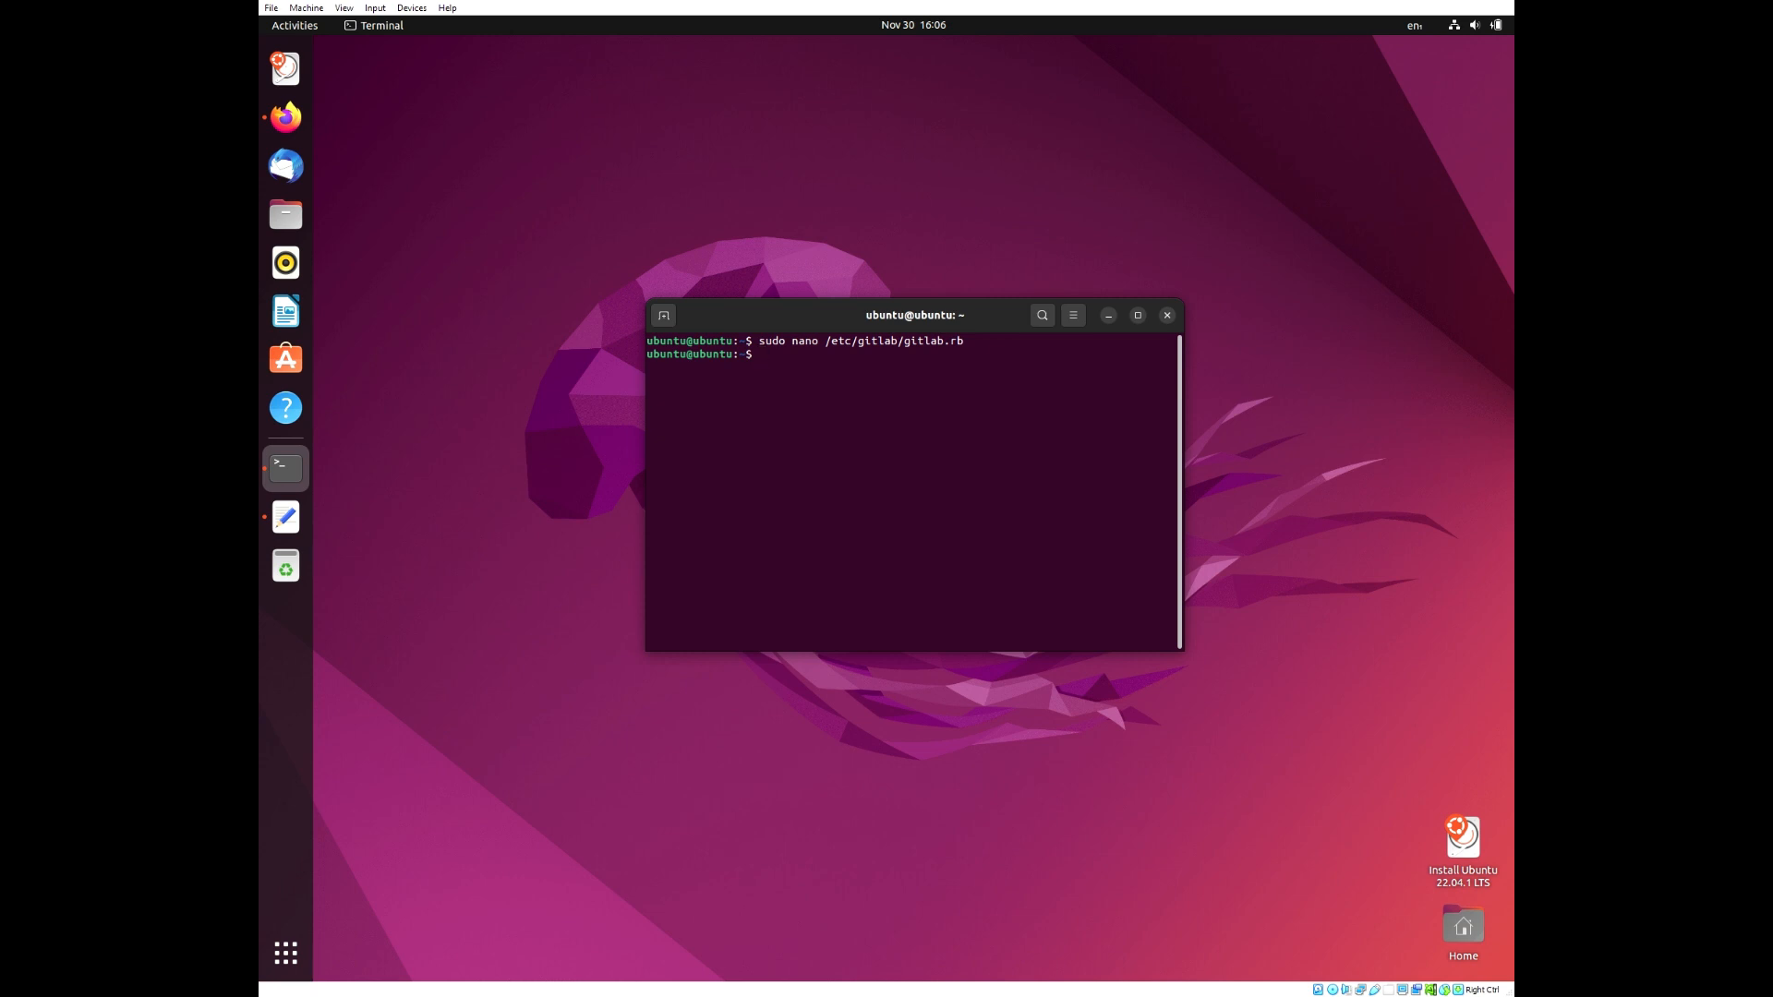
Run 'sudo gitlab-ctl reconfigure' until it reports 'gitlab Reconfigured!'
{"action": "type", "text": "sudo"}
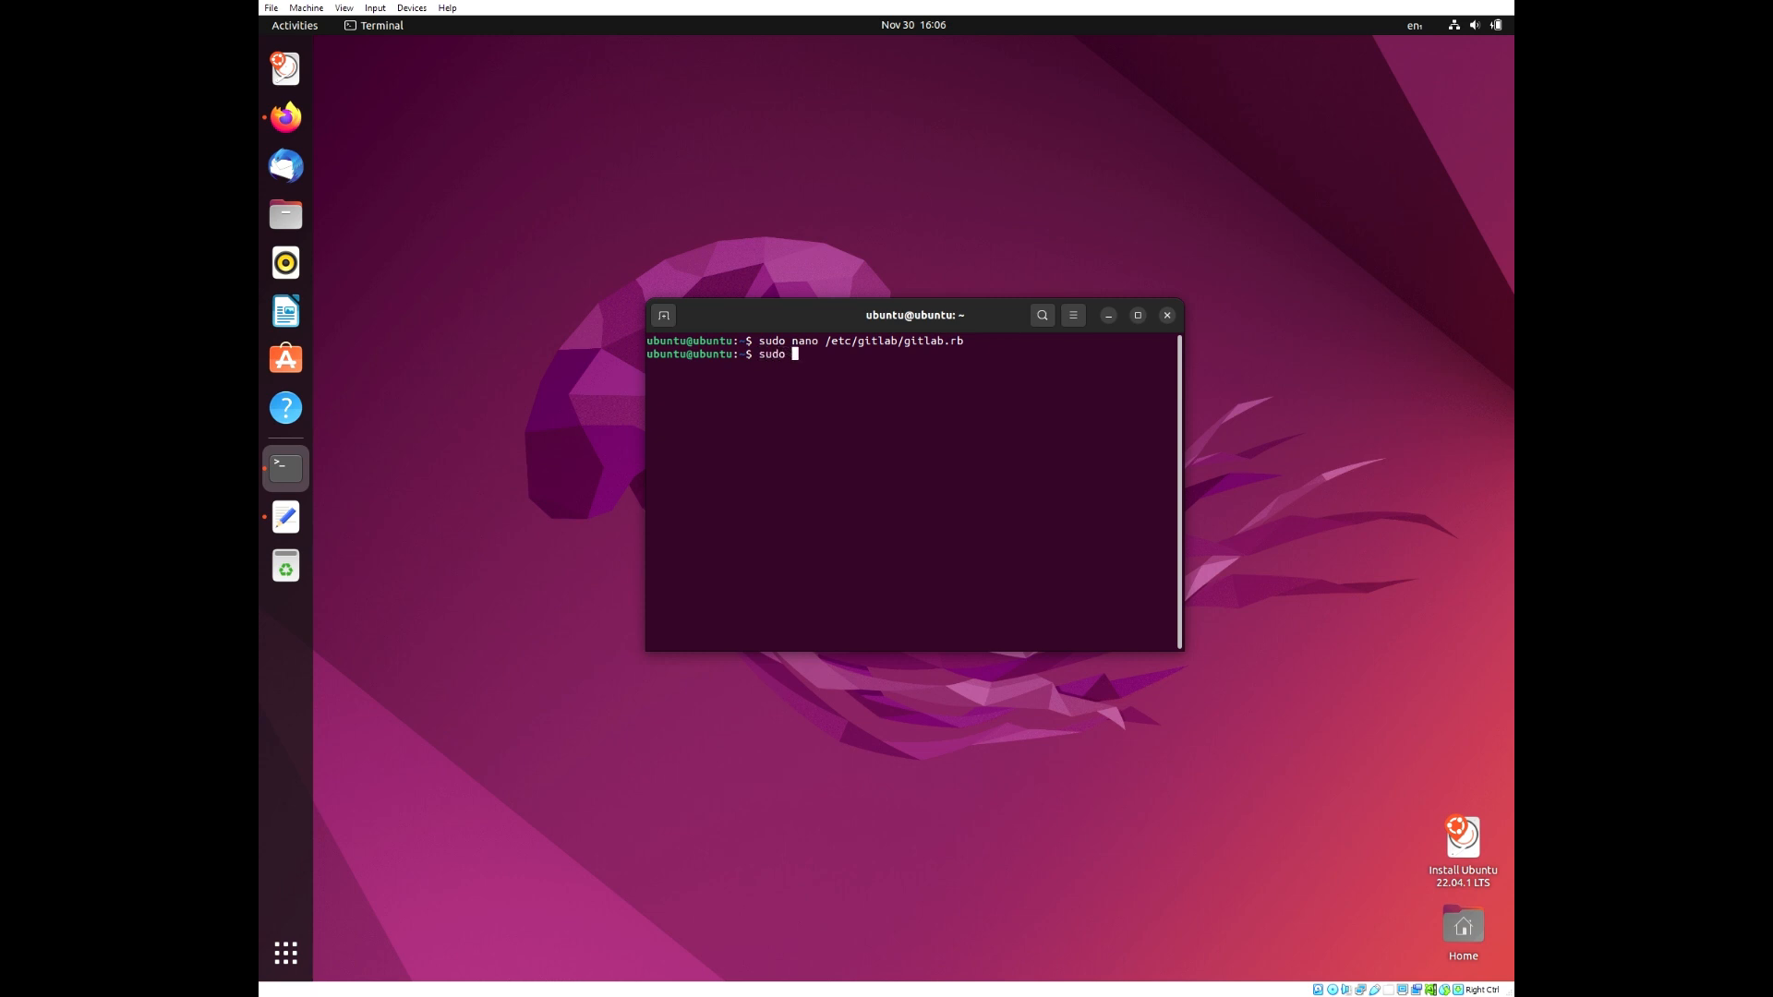
{"action": "type", "text": "gitlab-ctl"}
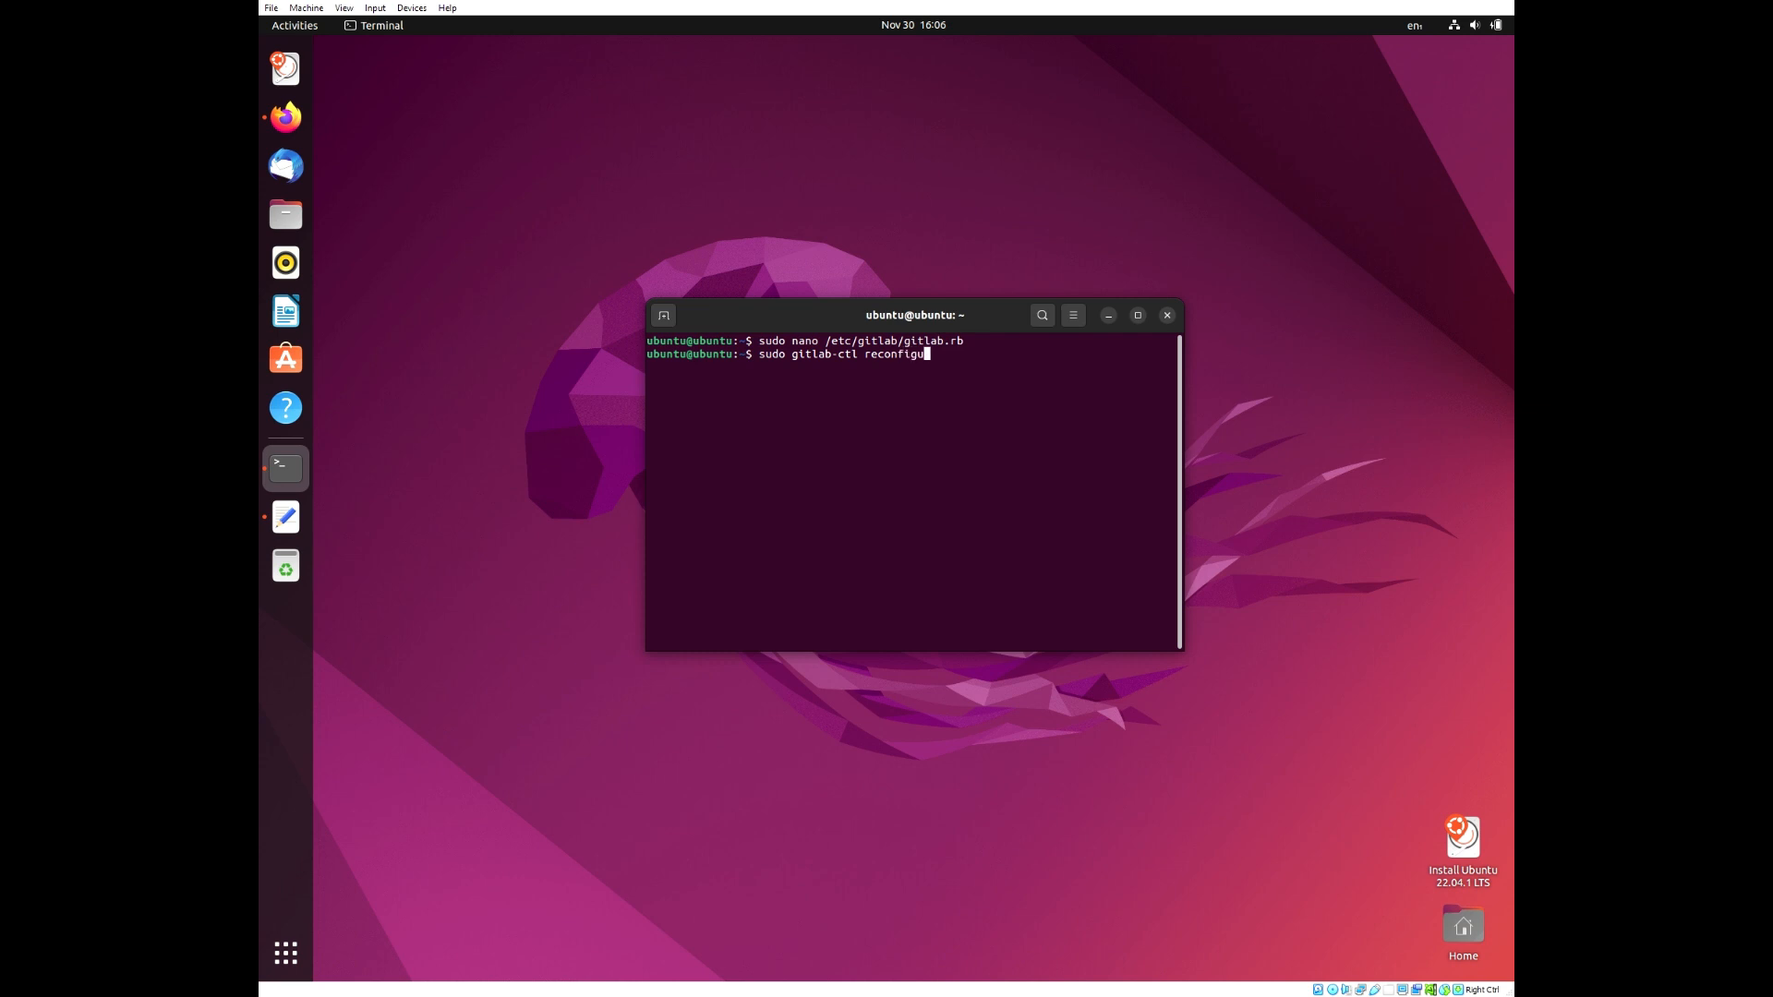
{"action": "type", "text": "re"}
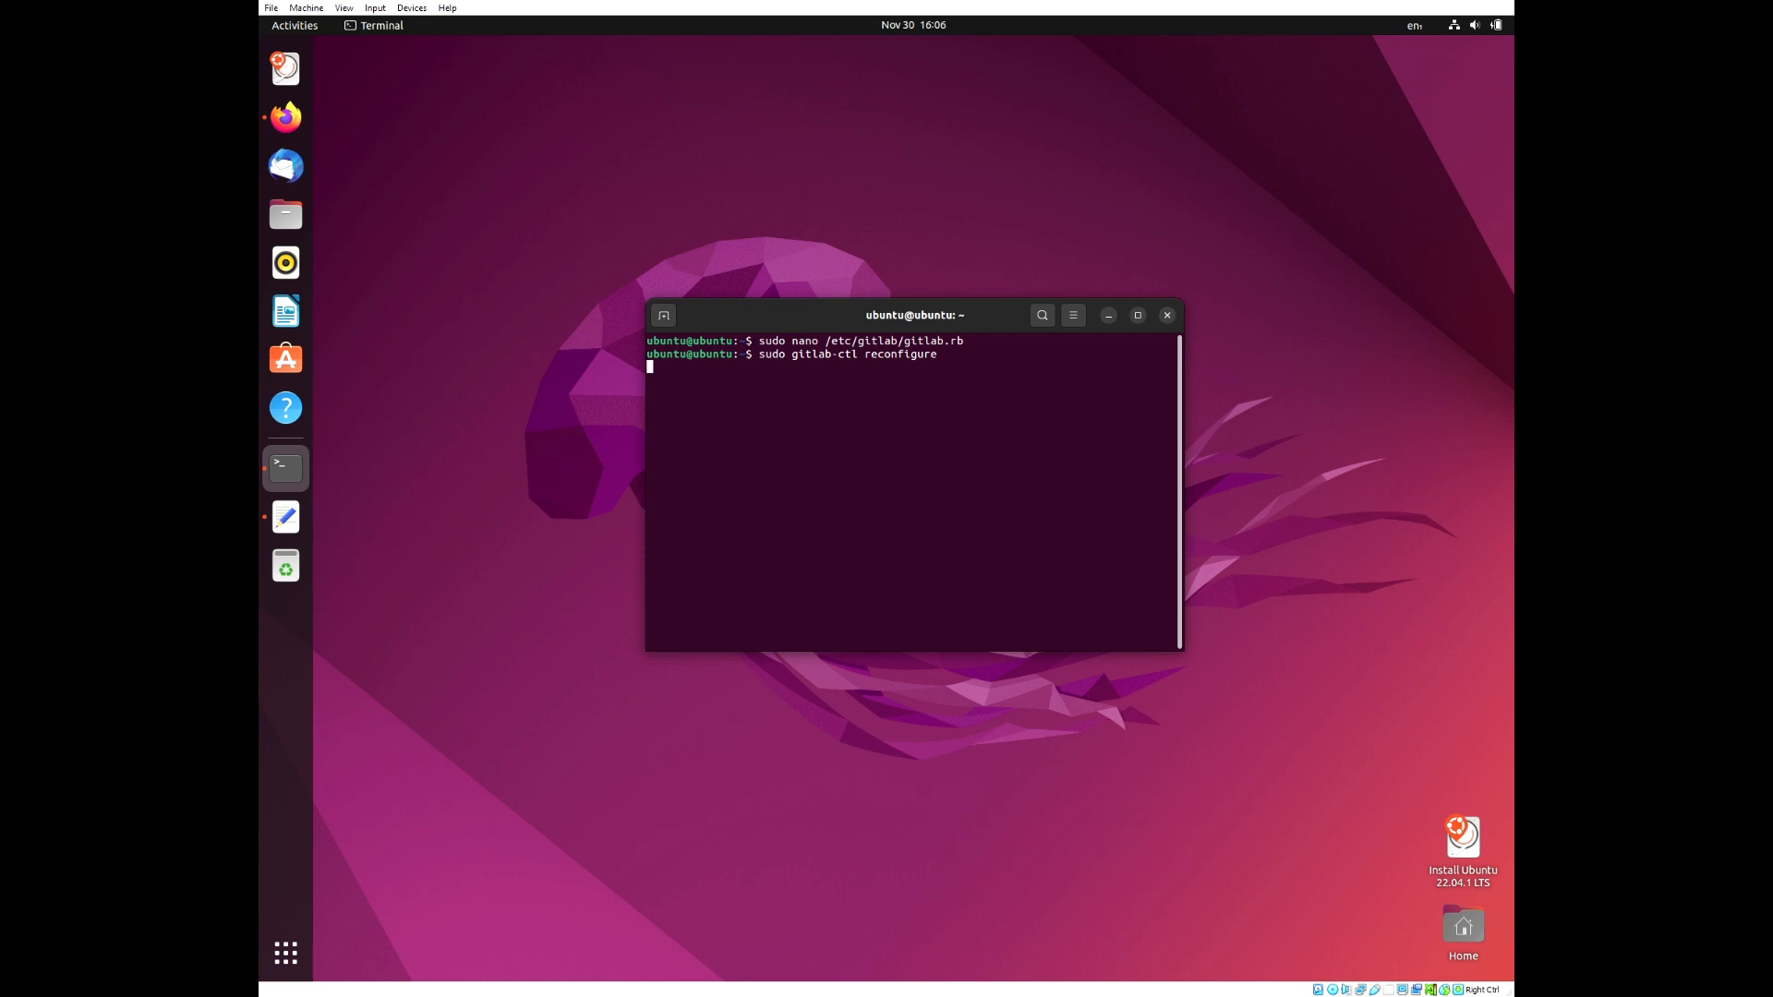
{"action": "key", "text": "Return"}
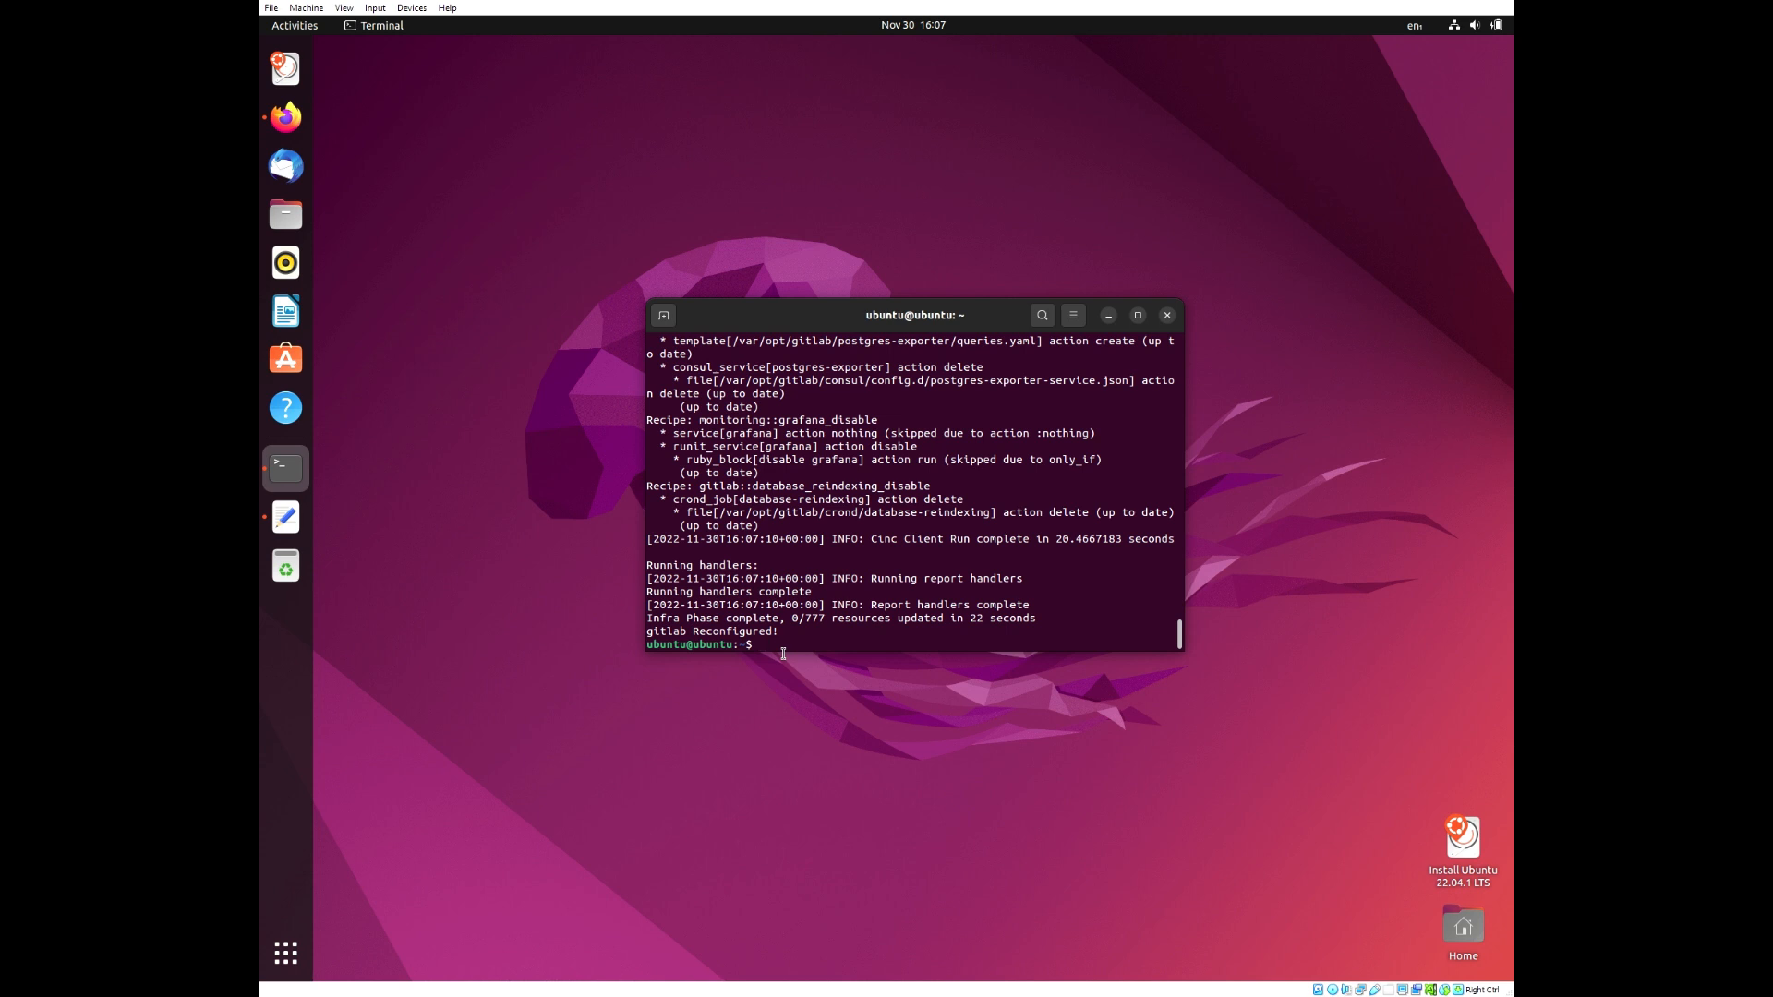
{"action": "type", "text": "gitl"}
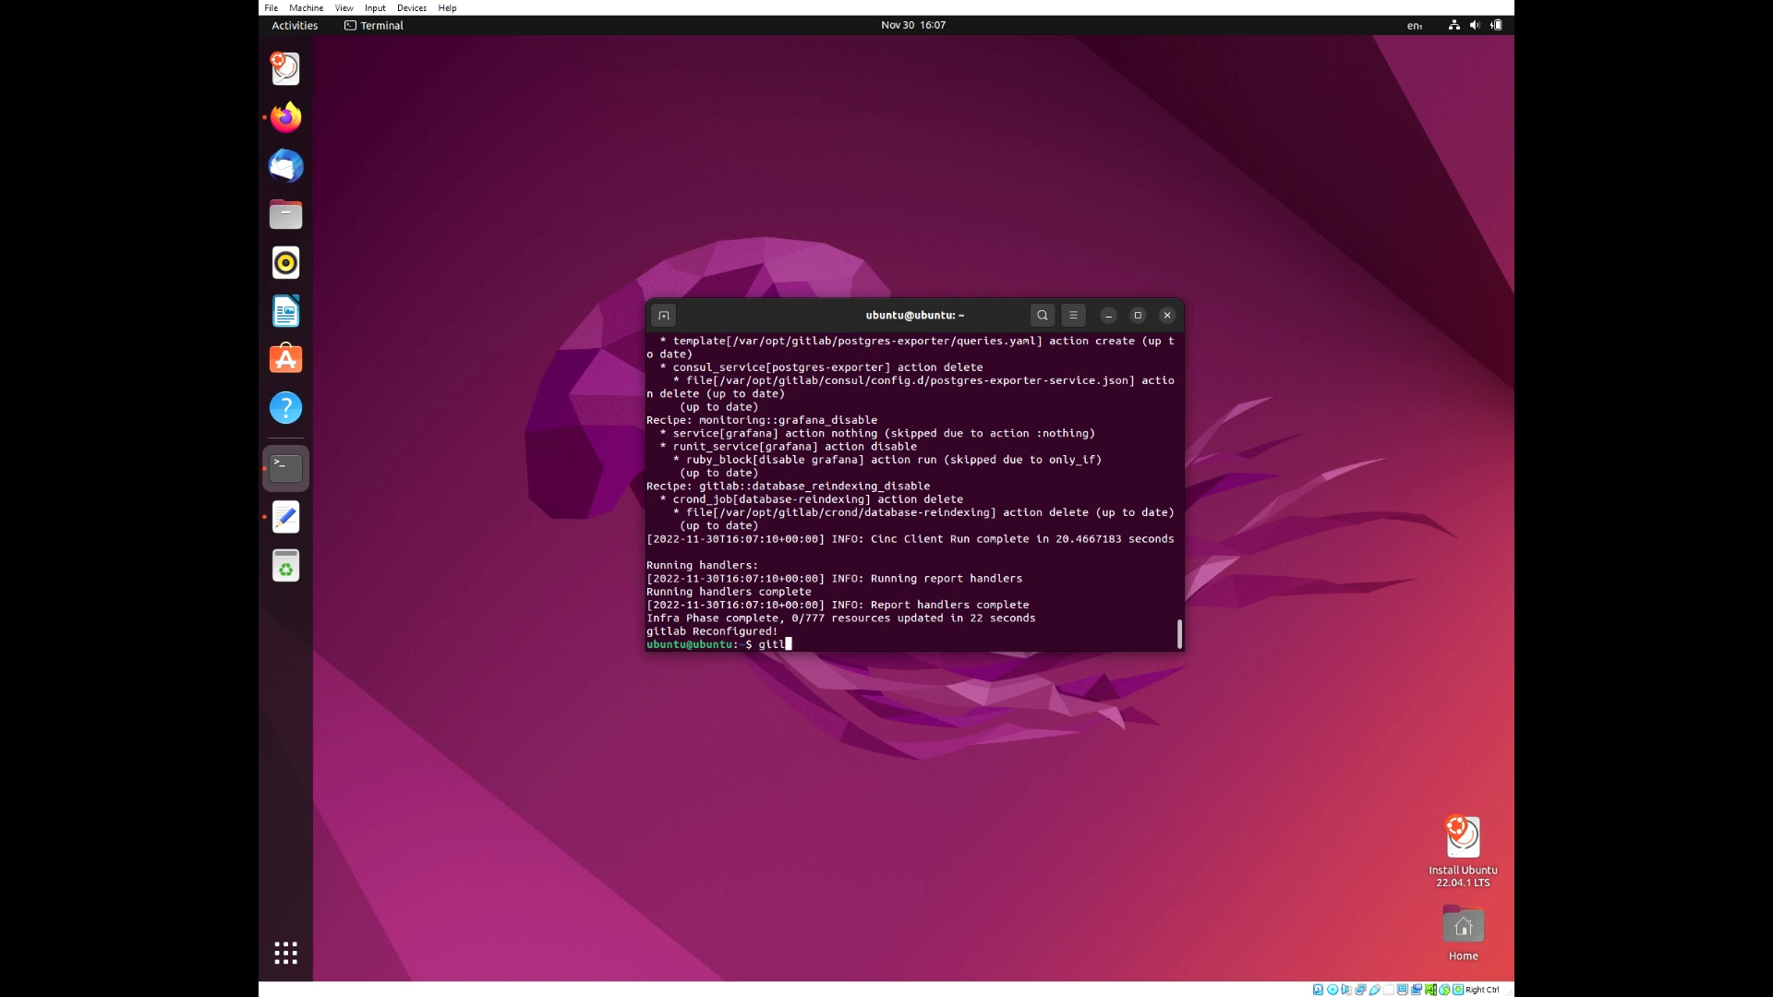
{"action": "type", "text": "ab-ctl"}
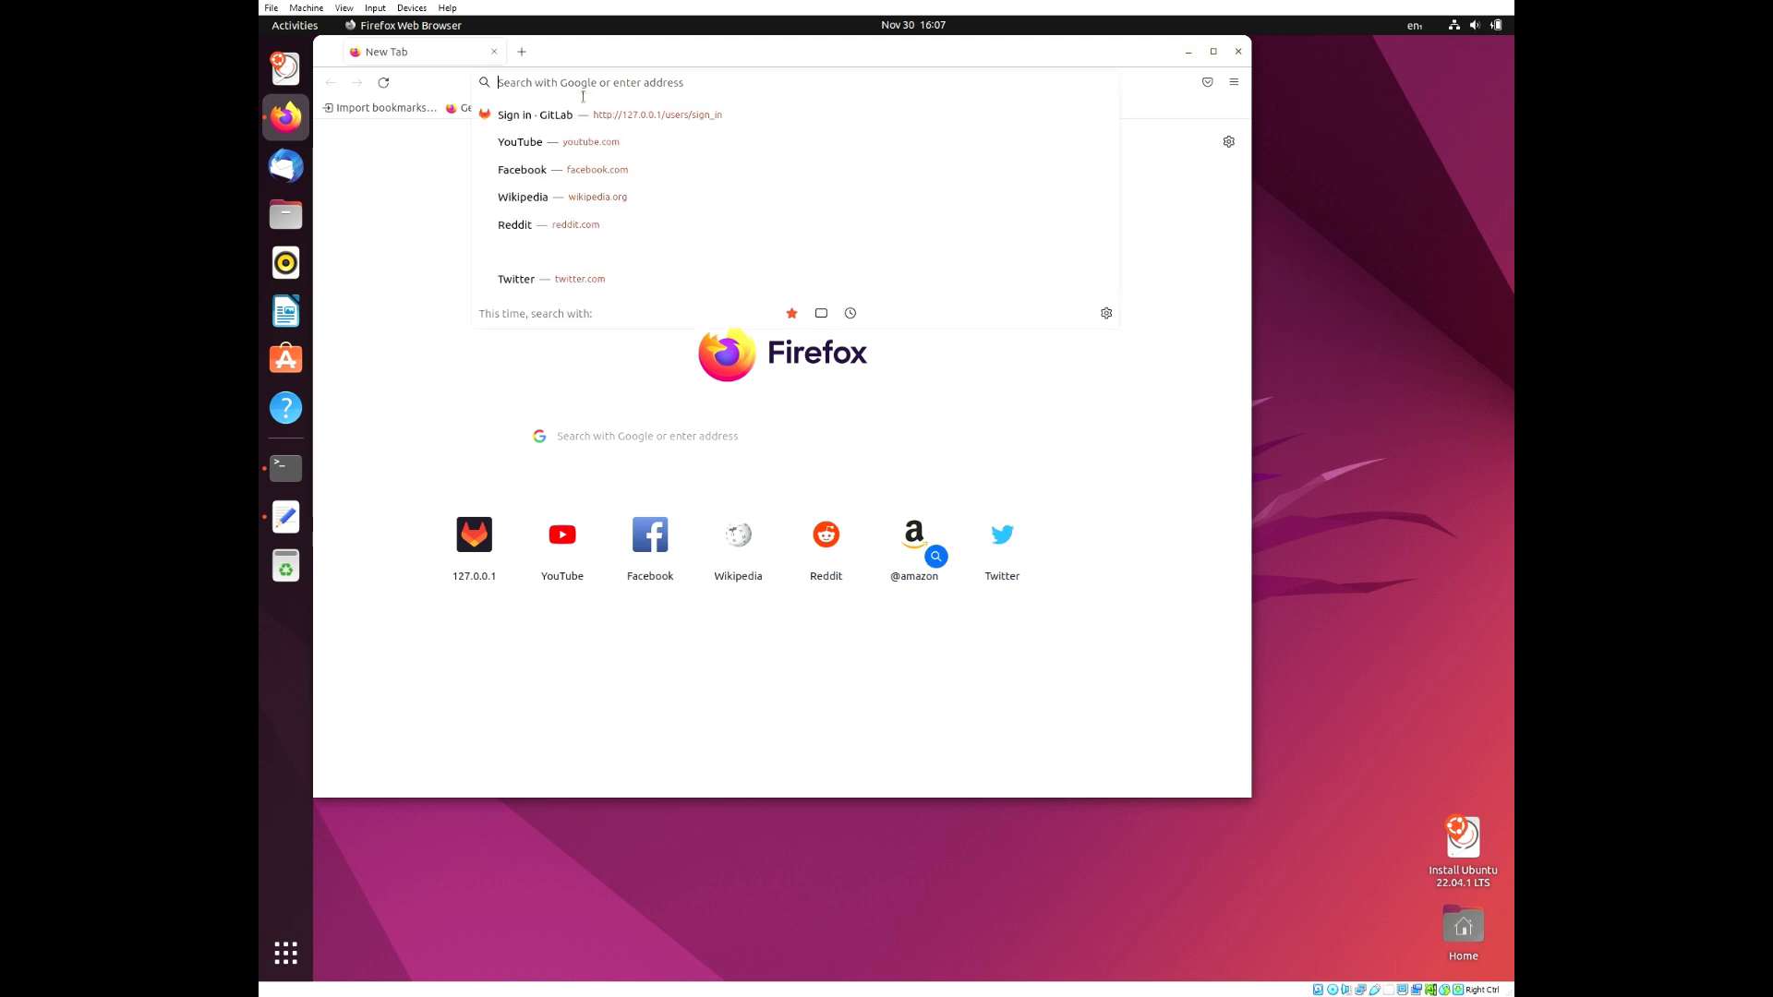
Load 127.0.0.1 in Firefox to show the GitLab Community Edition sign-in page
{"action": "type", "text": "127.0.0.1/users/sign_in"}
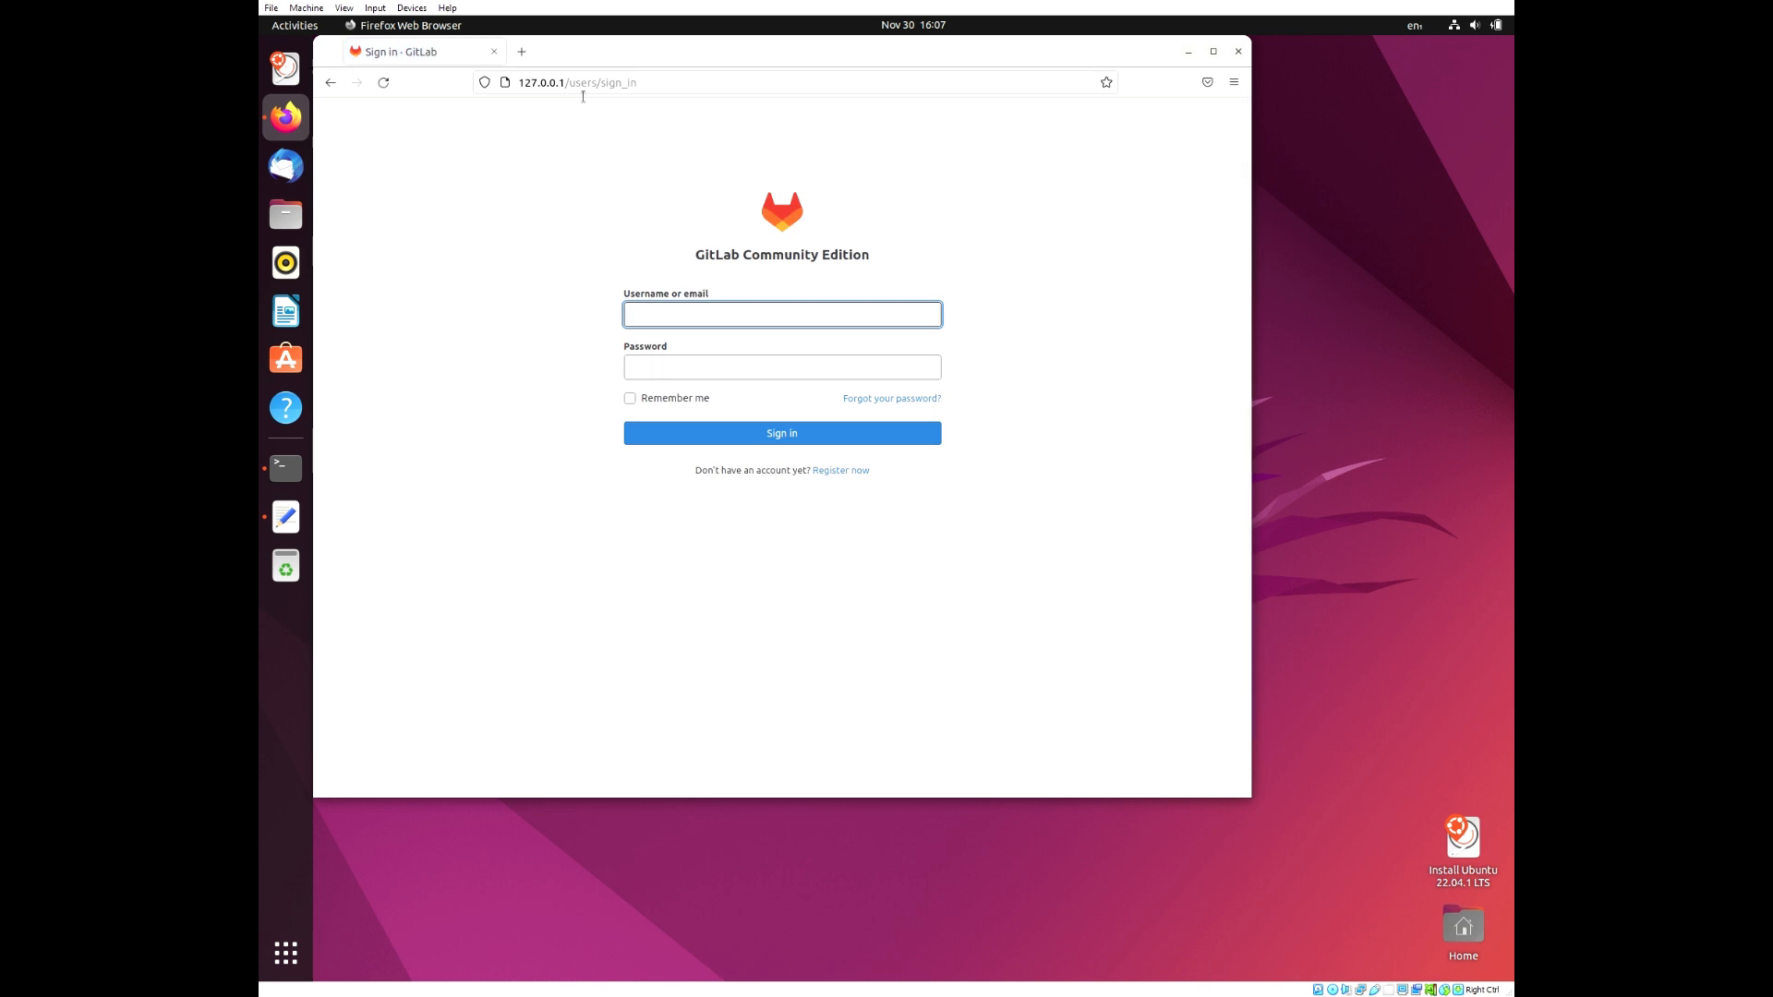
{"action": "mouse_move", "coordinate": [556, 187]}
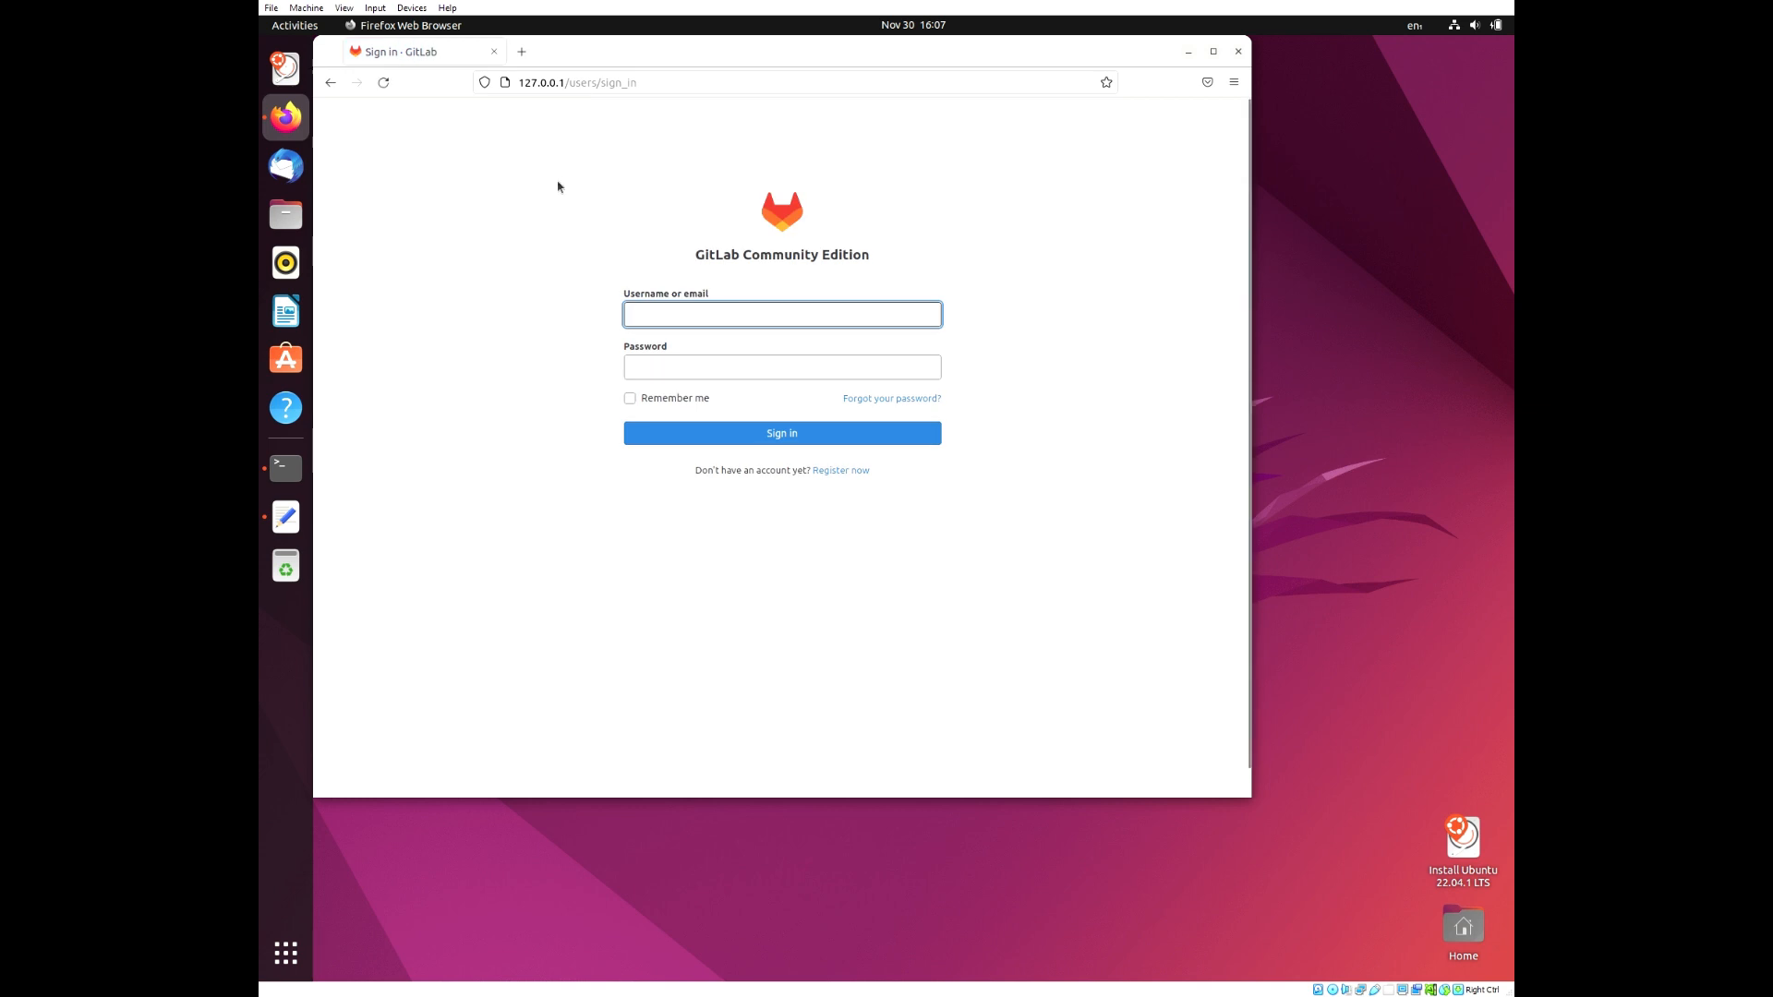